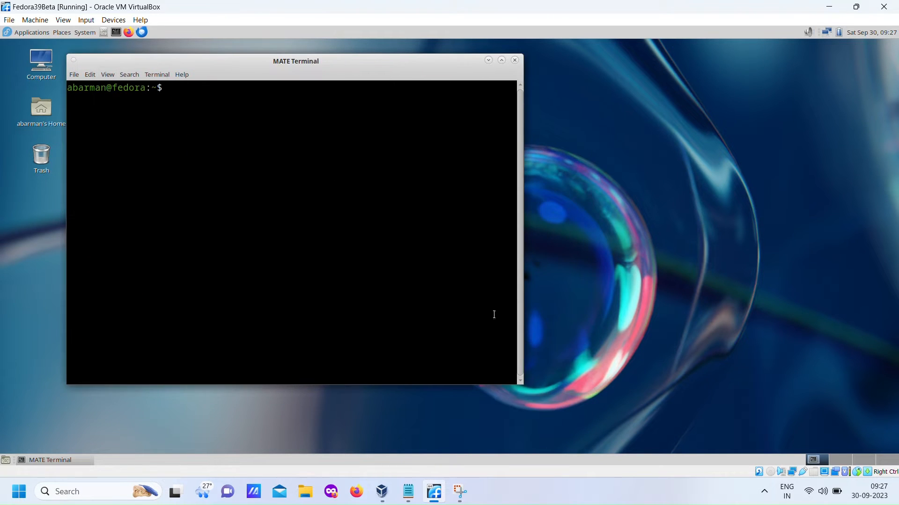
Step: Search the repositories for tigervnc packages with 'sudo dnf search tigervnc'
type("sudo dnf info")
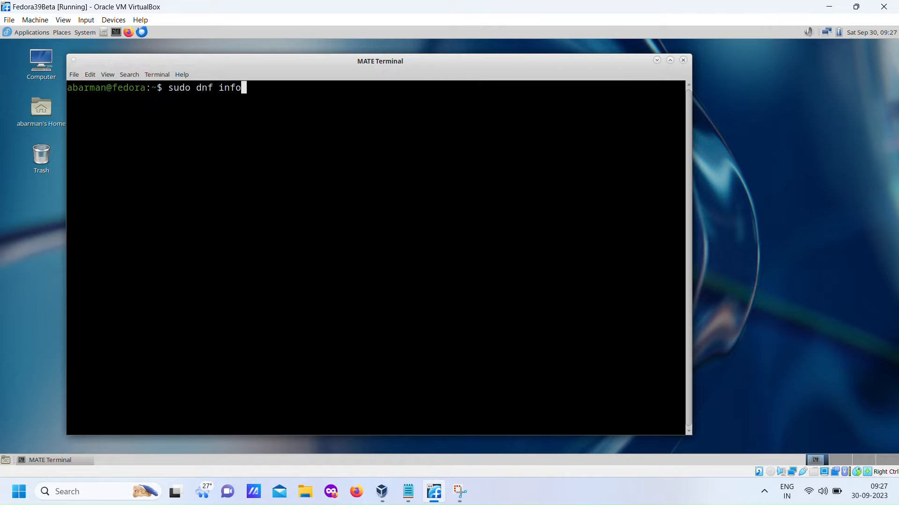
type("tigervnc")
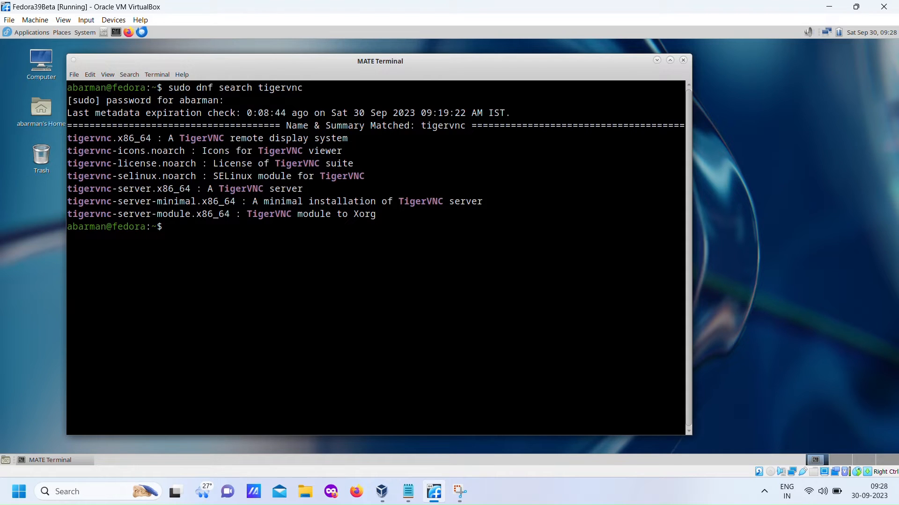
type("s")
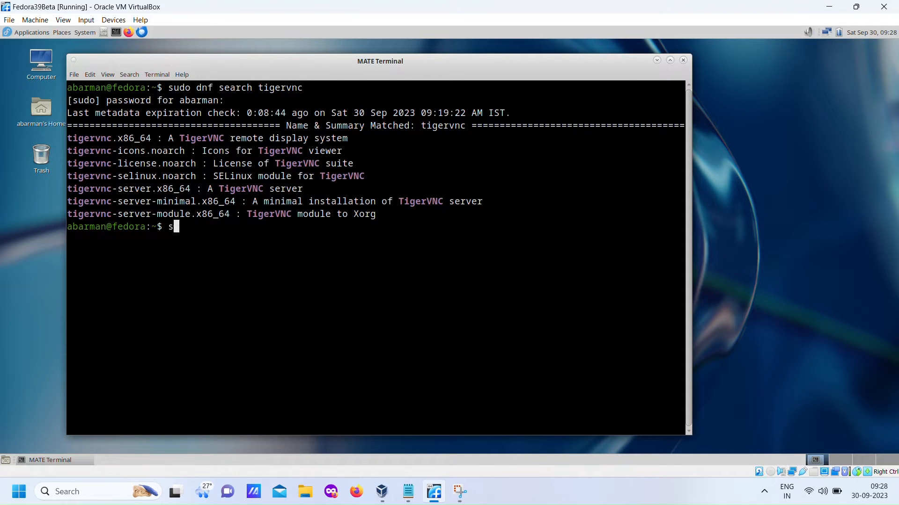
Step: Install tigervnc-server and tigervnc, then start a 'dnf info tigervnc' lookup
type("sudo dnf install tigervnc")
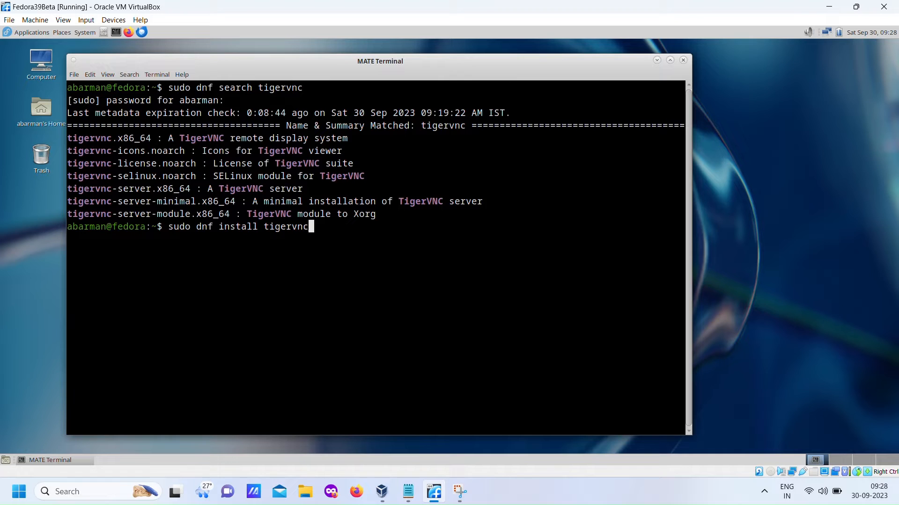
type("-server tigervnc")
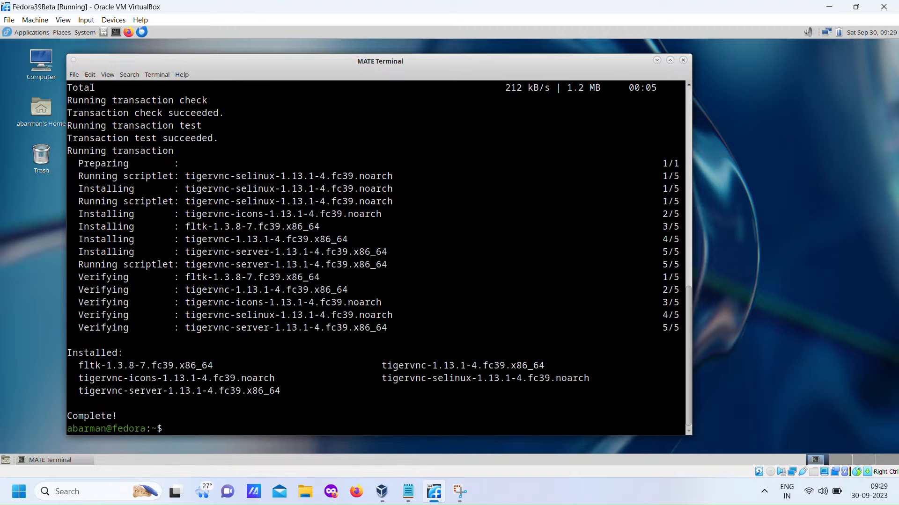
type("dnf info tigervnc")
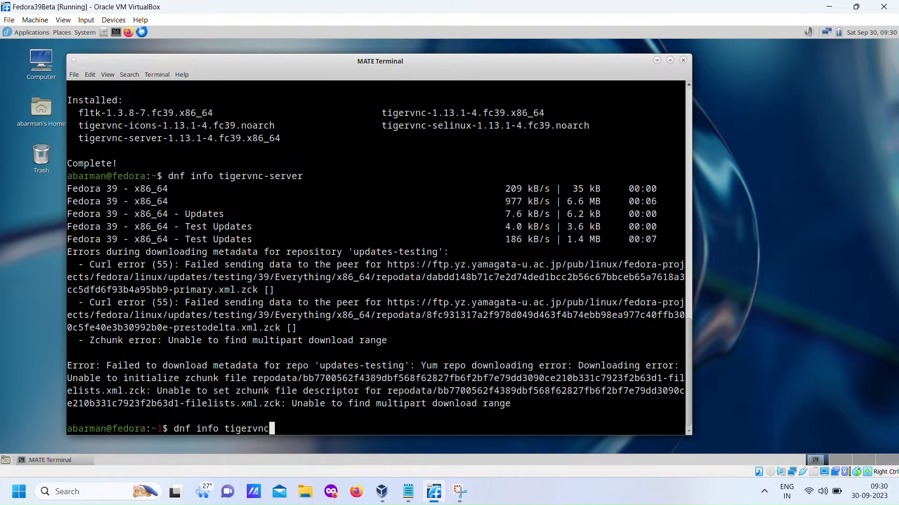
Step: Show package info for tigervnc and tigervnc-server (version 1.13.1), then clear the terminal
key("Return")
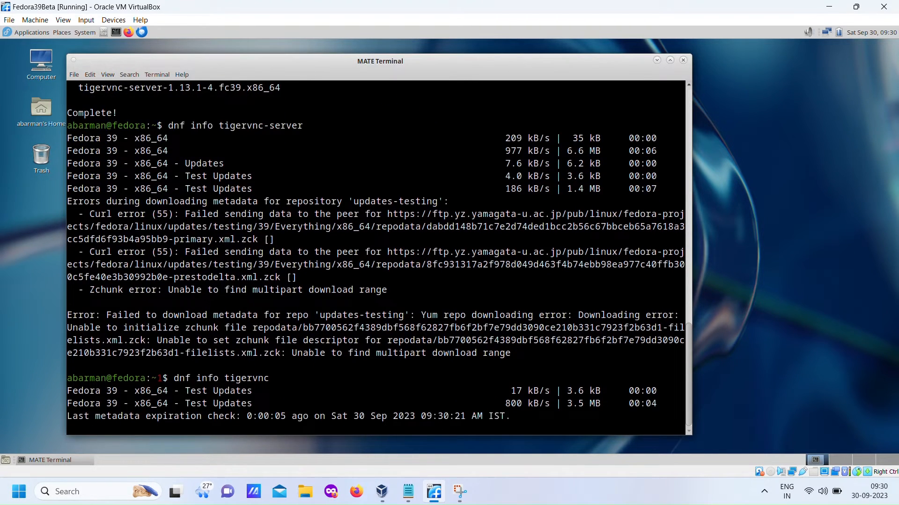
key("Return")
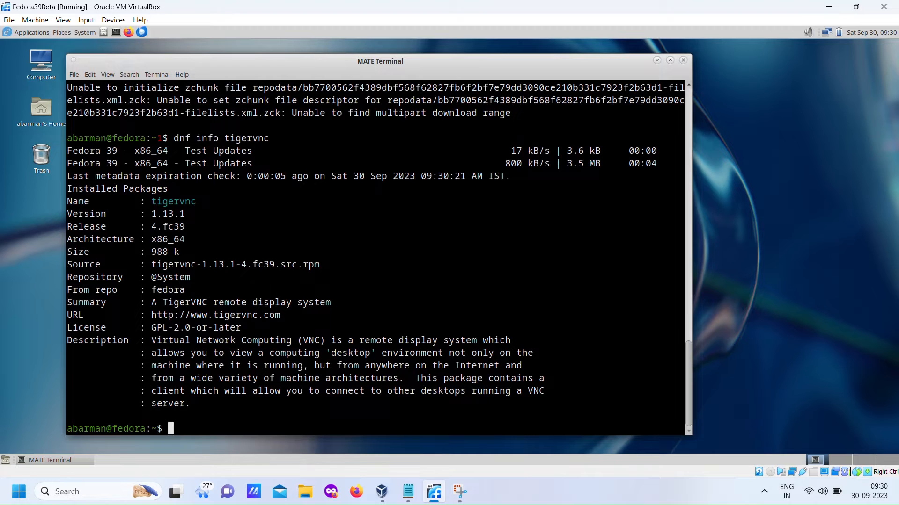
type("dnf info tigervnc-server")
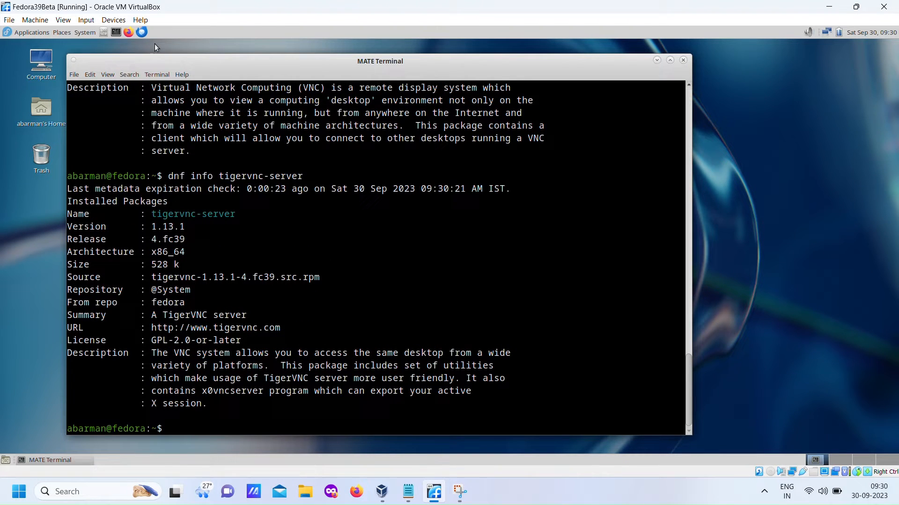
type("cle")
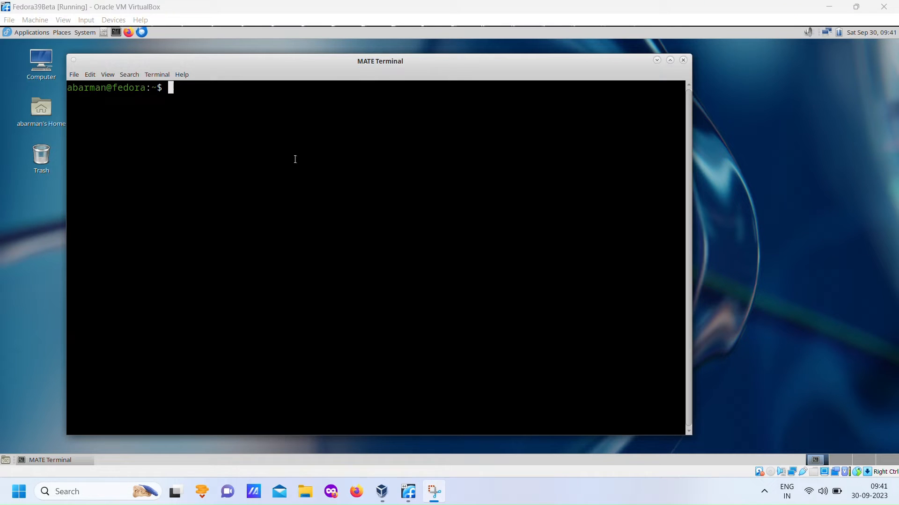
Step: Edit /etc/tigervnc/vncserver.users with sudo vi and map display :1 to abarman
type("sudo")
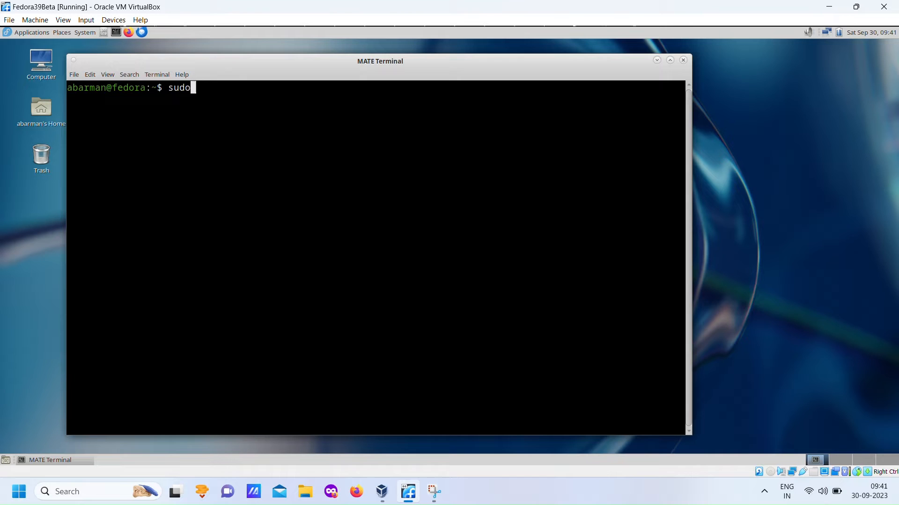
type("vi /etc/")
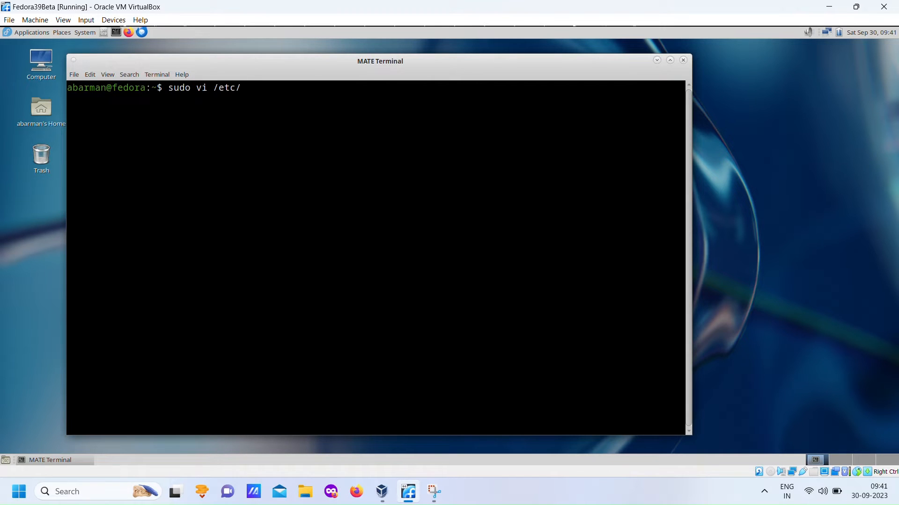
type("tigervnc/")
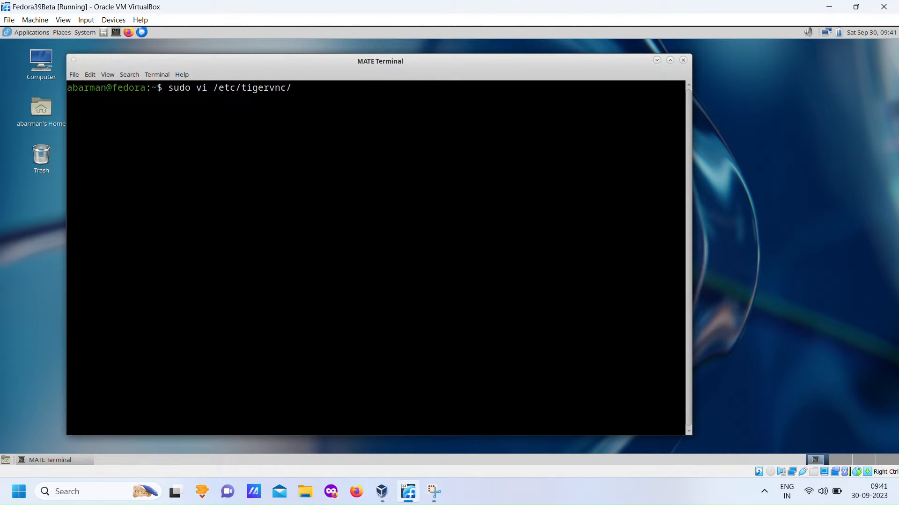
type("vncserver")
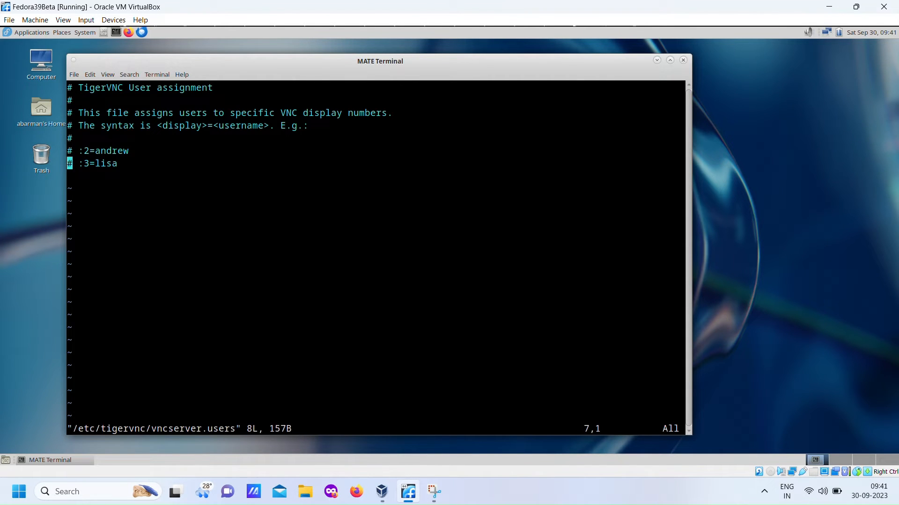
type(":1")
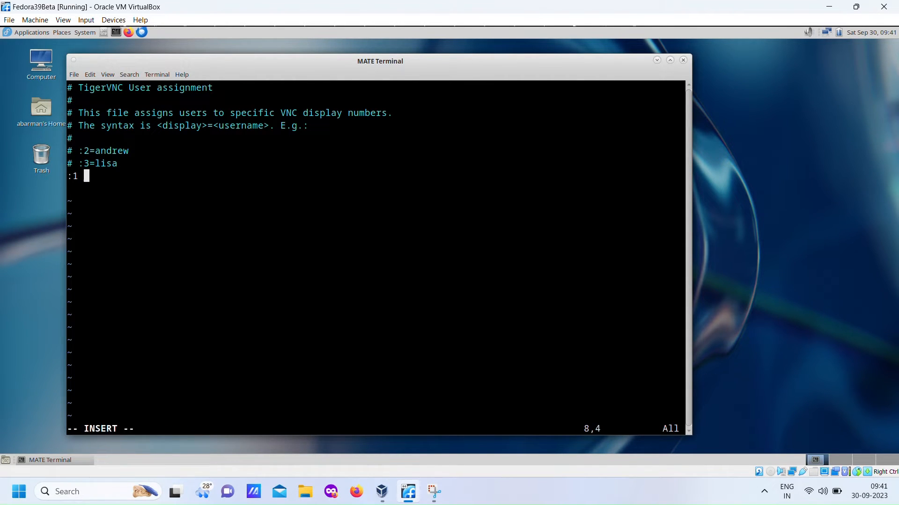
type("=abarman")
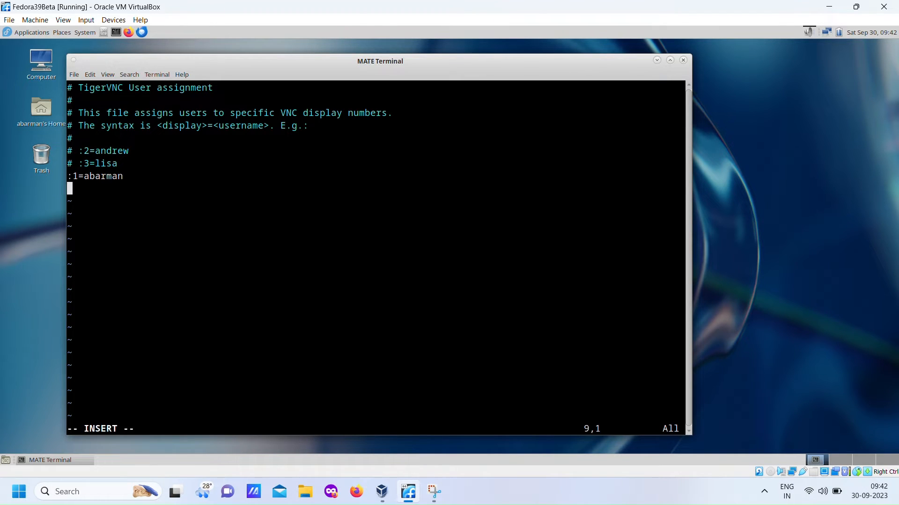
Step: Add a comment that port 5901 goes to the first user and 5902 to the second, then save
type("# you can add")
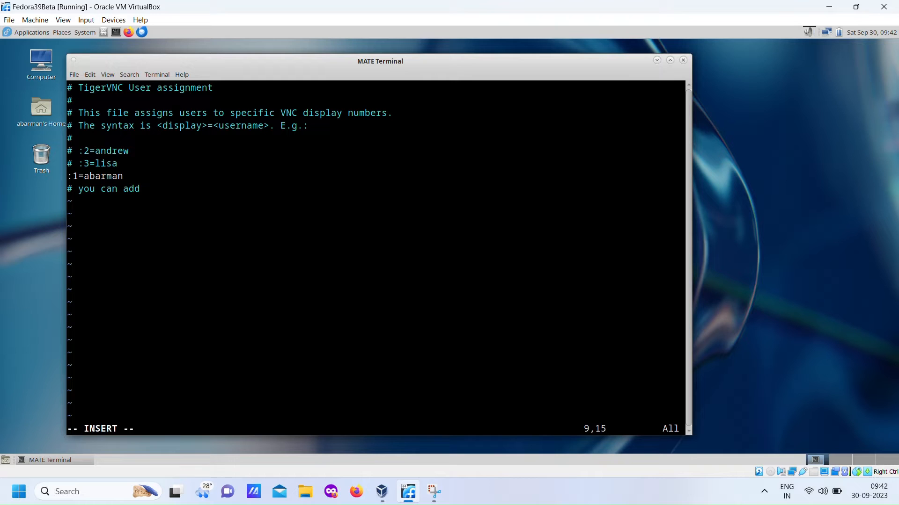
type("more user here")
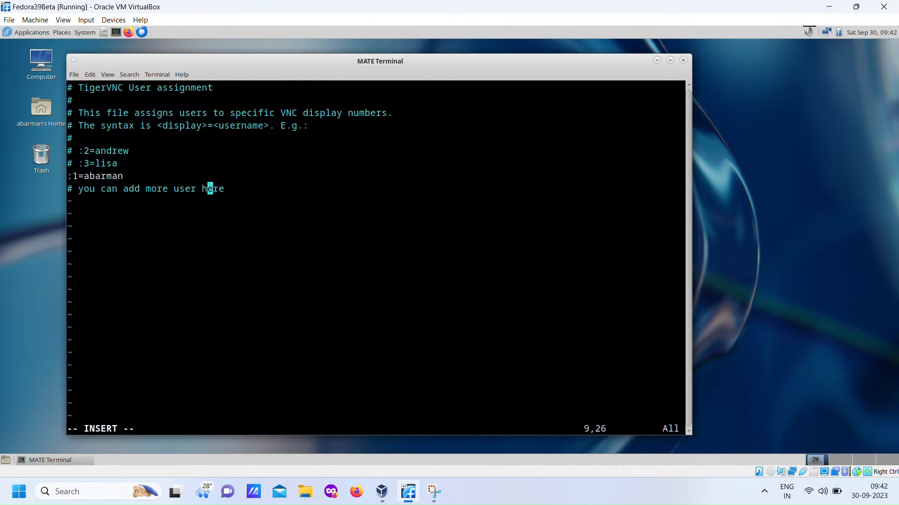
type(", but remember port no 5901 will be")
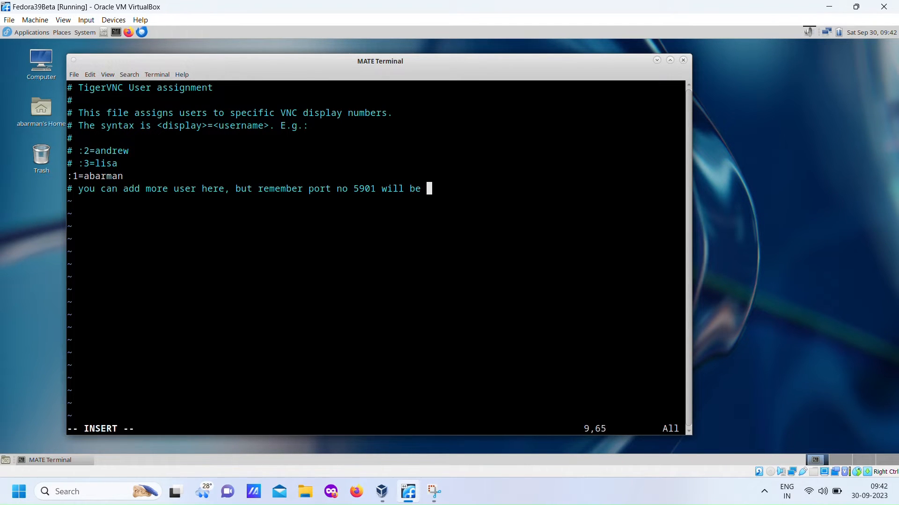
type("assigned to")
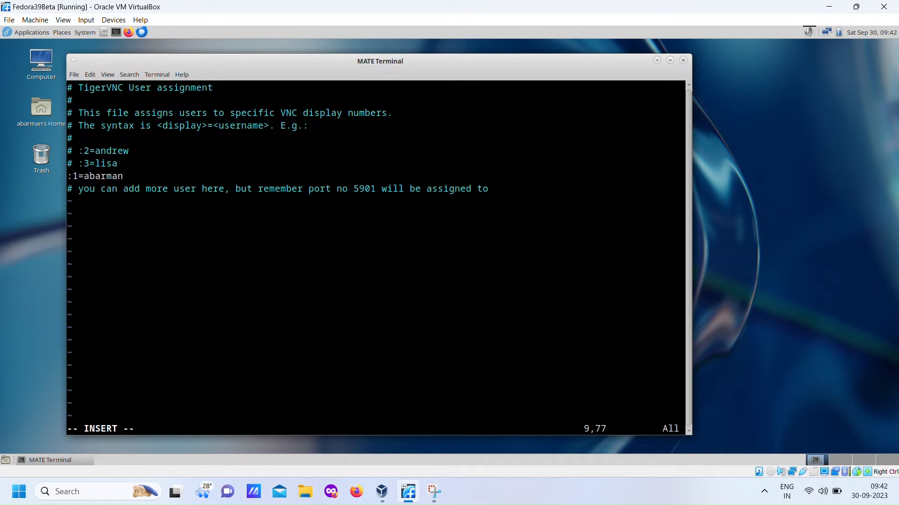
type("#1")
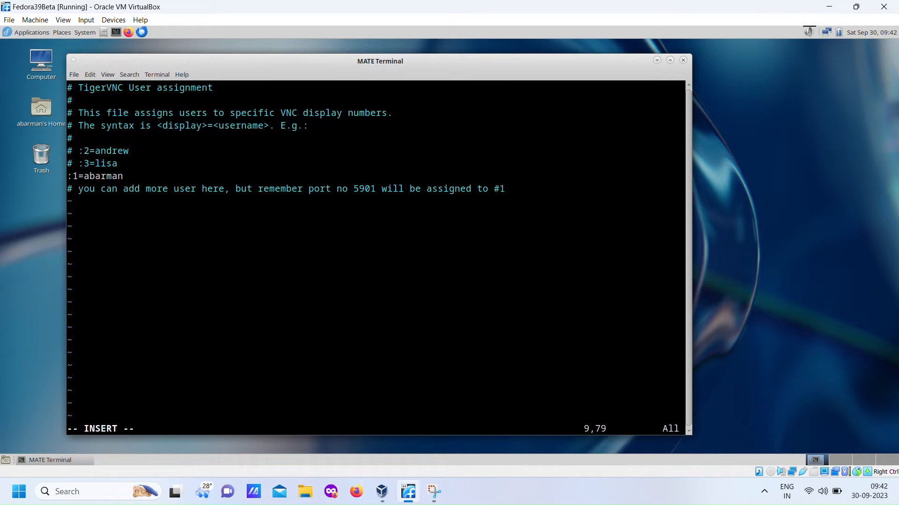
type("first u")
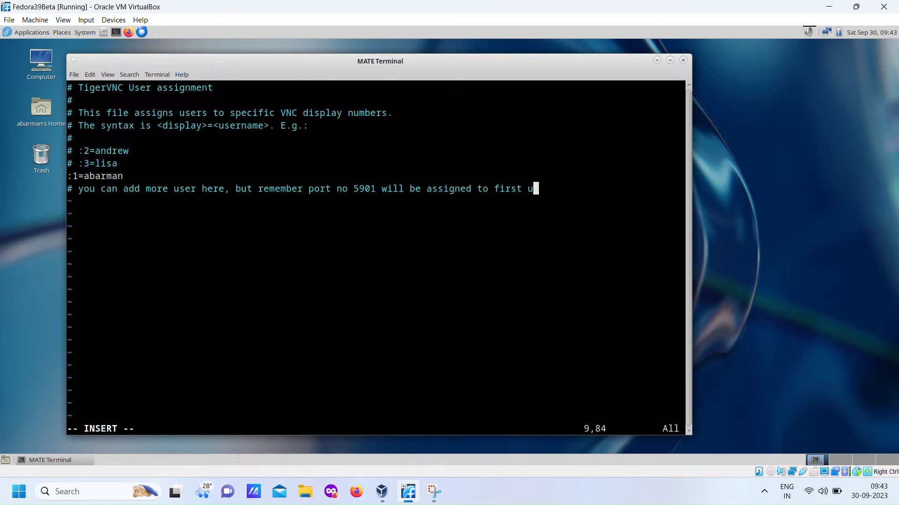
type("ser #1")
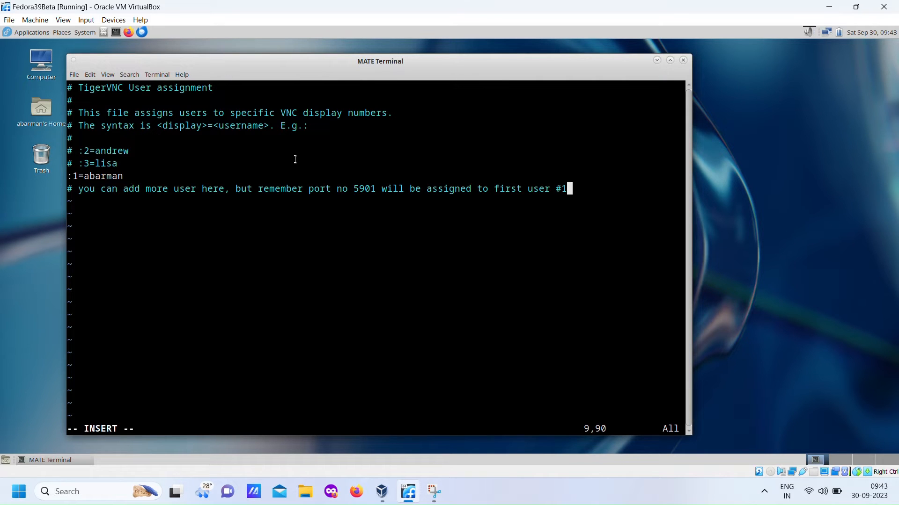
type(", then")
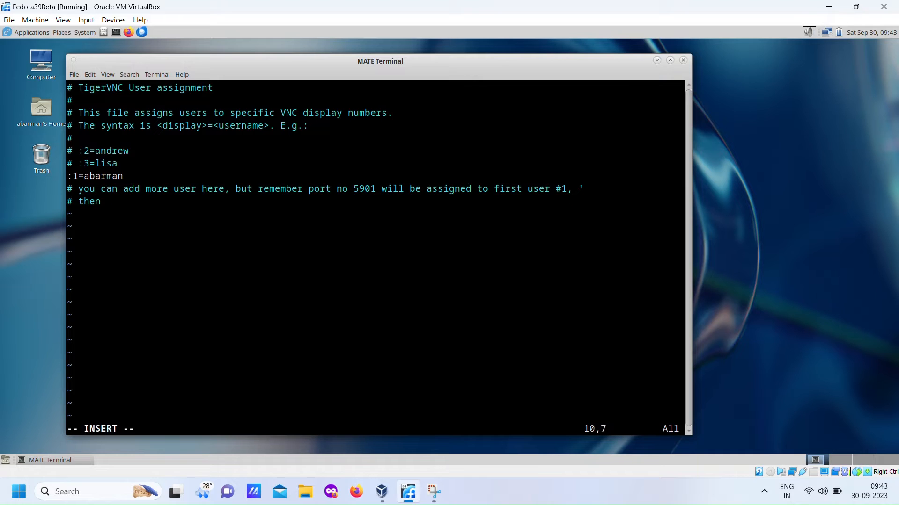
type("5902 will be assigned to s")
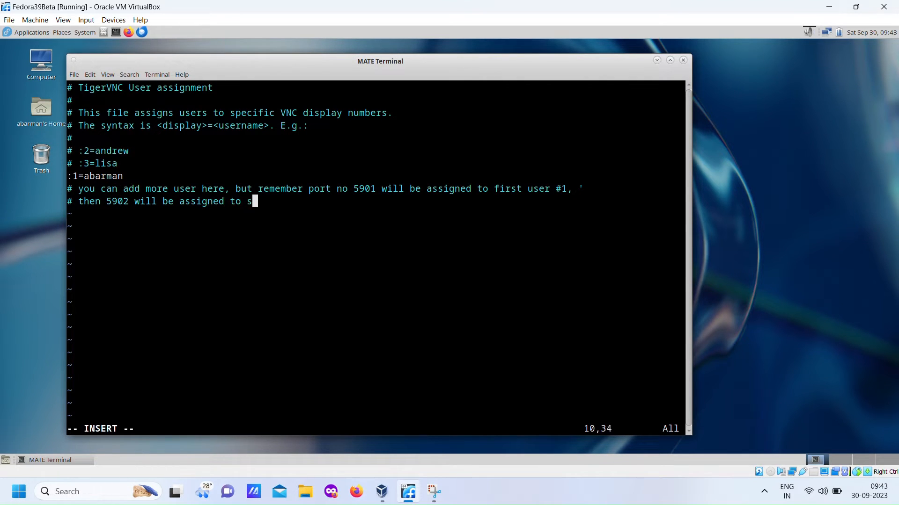
type("econd user and so")
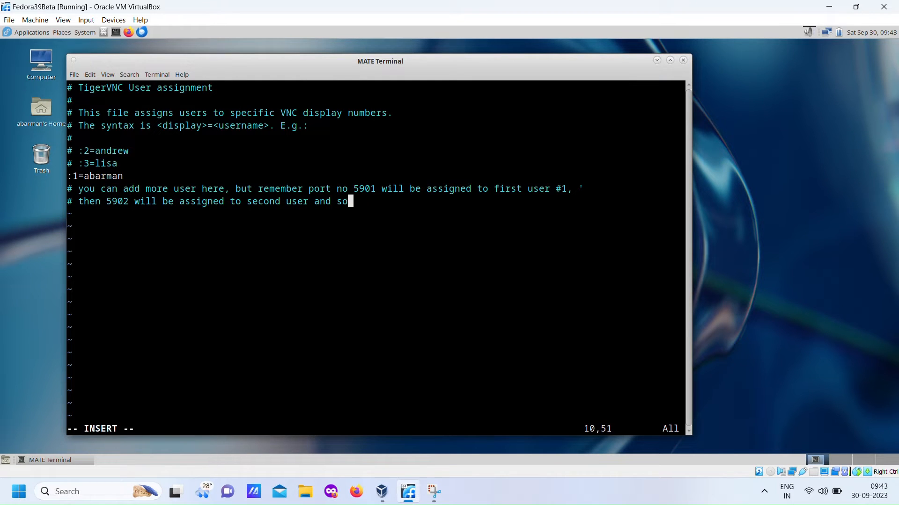
type(".")
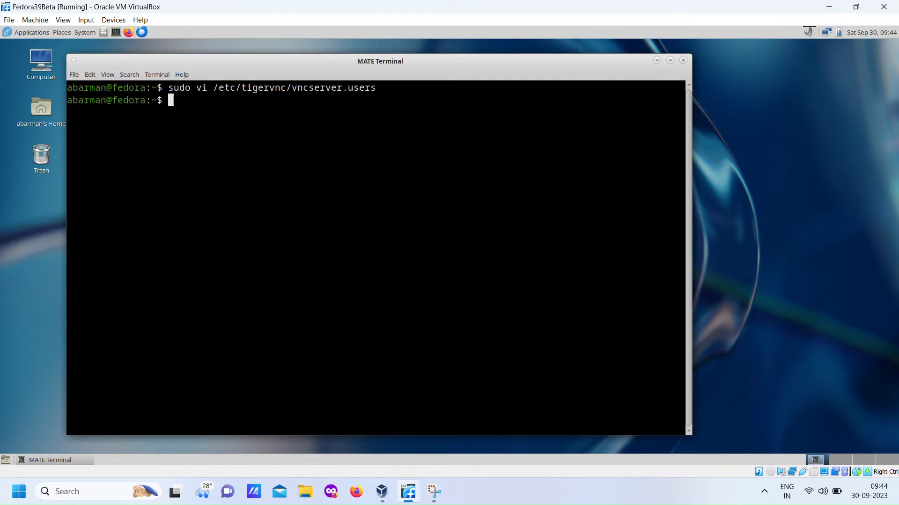
Step: Create the .vnc directory and edit .vnc/config in vi, saving back to the prompt
type("mkdir .vnc")
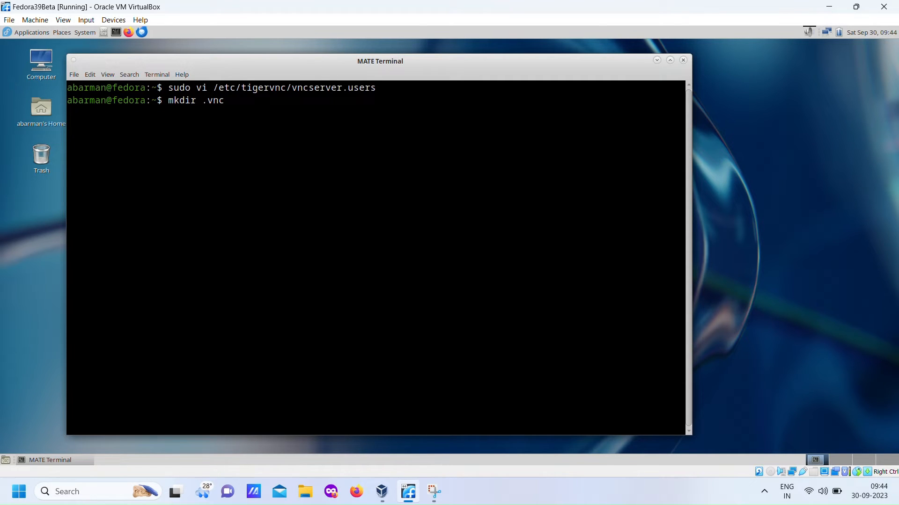
type("vi")
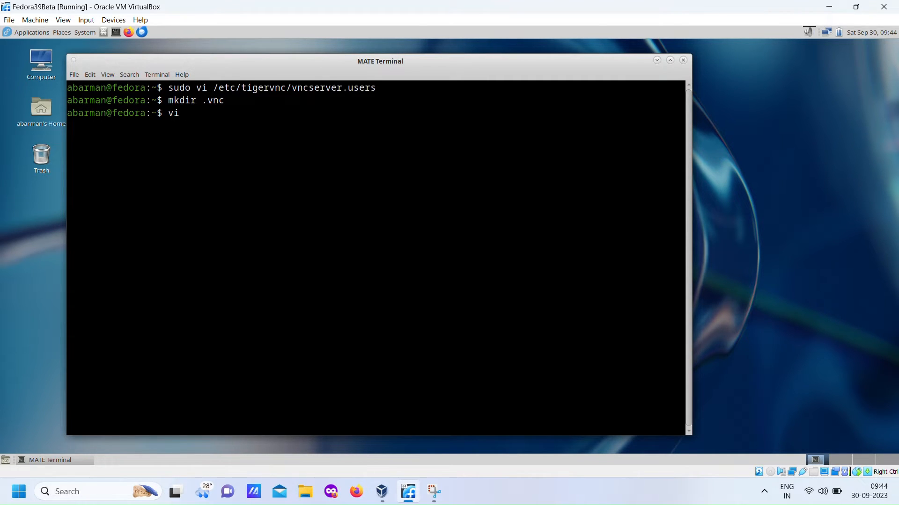
type(".vnc/config")
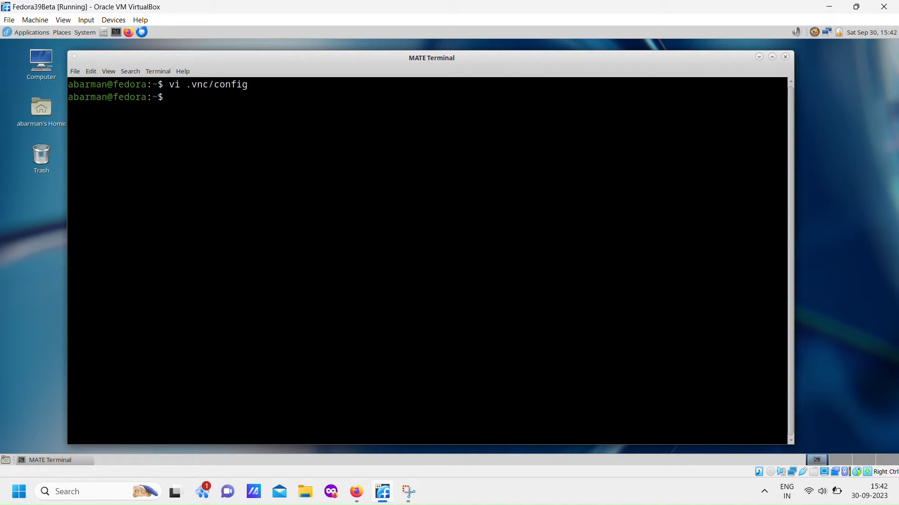
Step: Run vncpasswd, set and verify the password, decline a view-only password; begin 'sudo syst'
type("v")
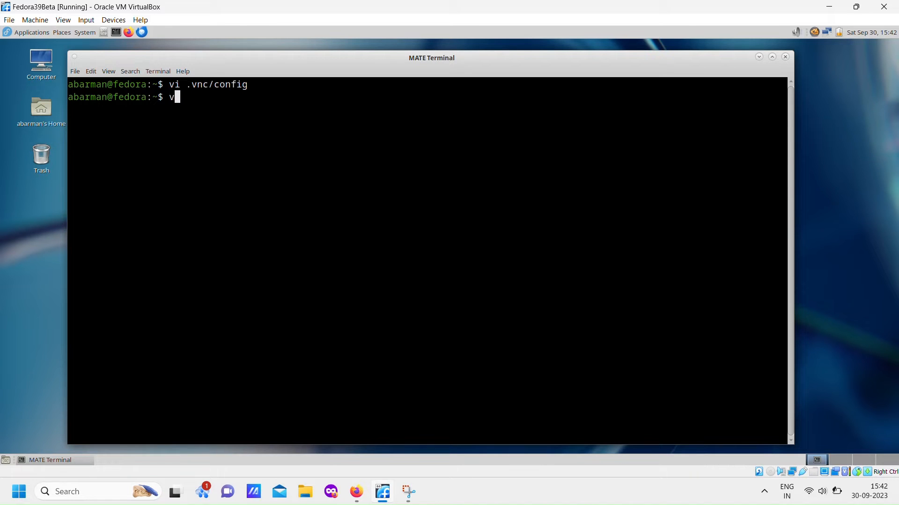
type("ncpassw")
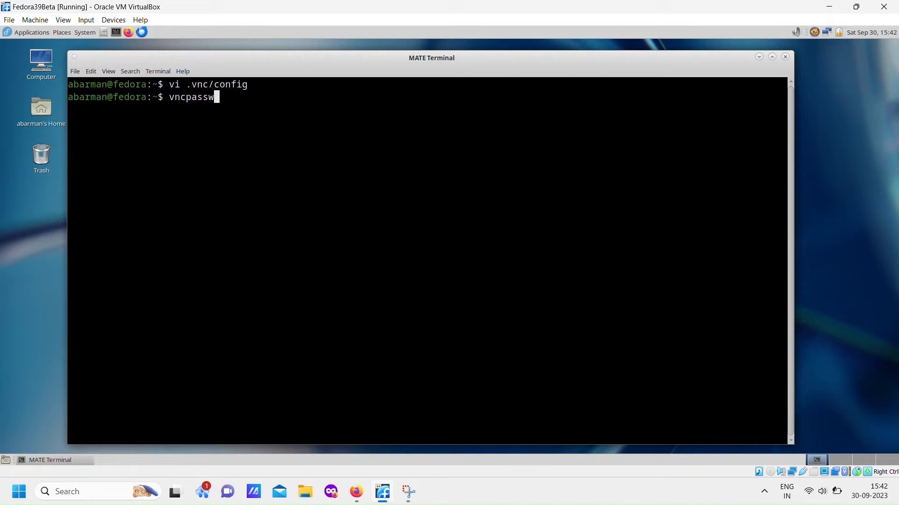
key("Return")
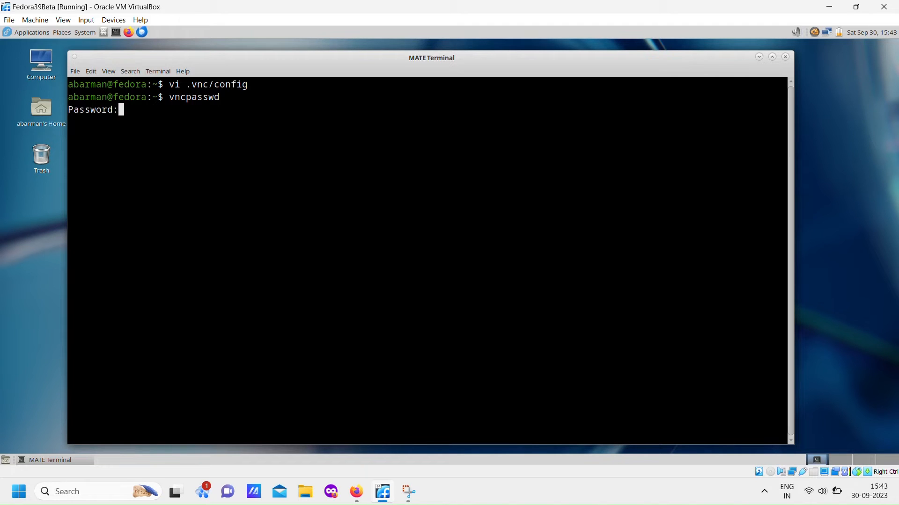
key("Return")
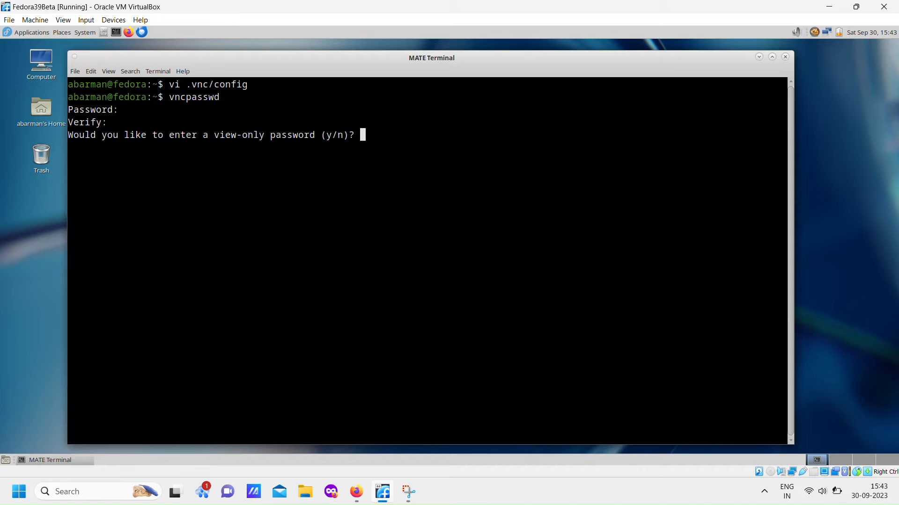
type("n")
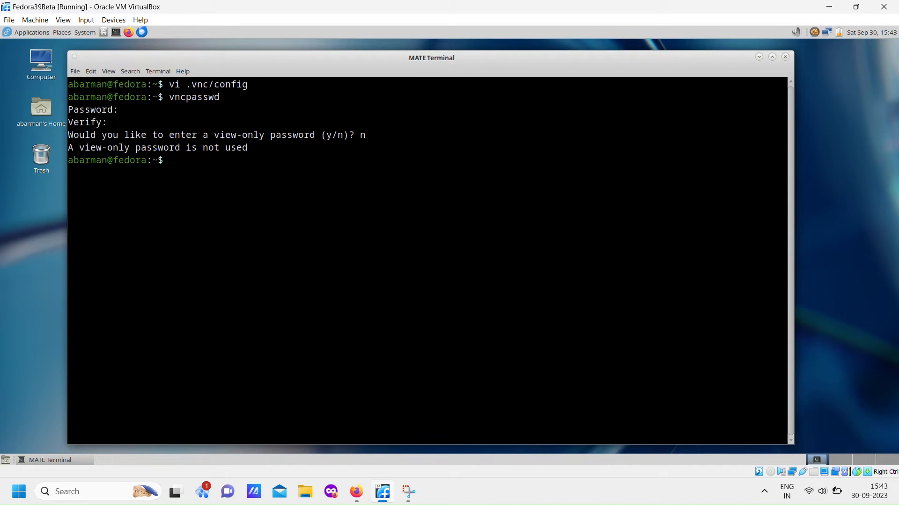
type("s")
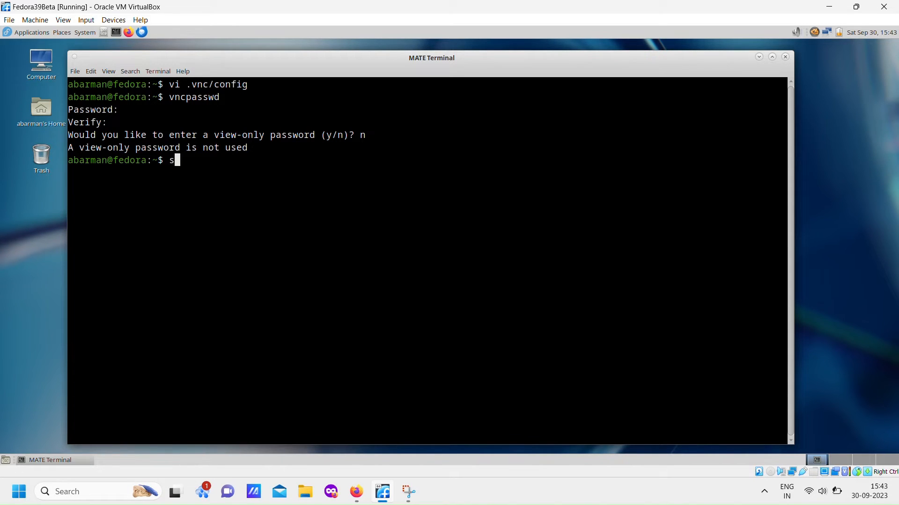
type("udo syst")
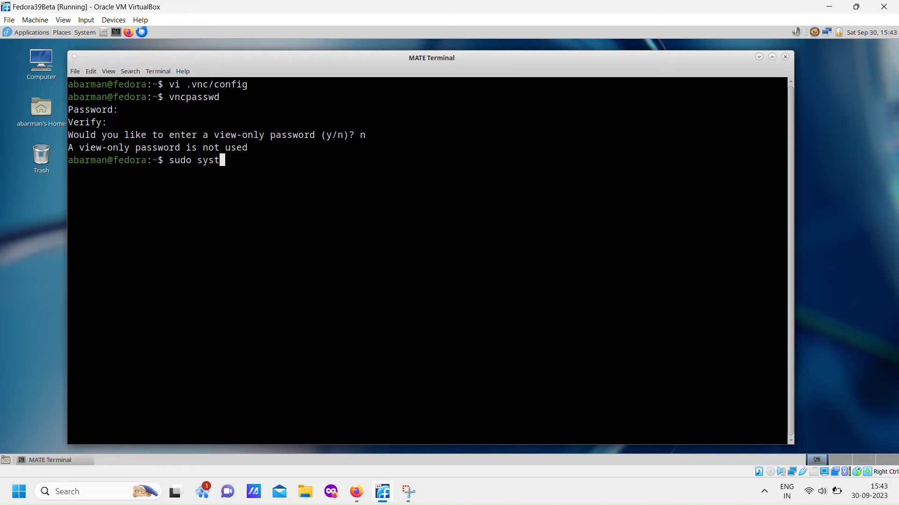
Step: Run 'sudo systemctl enable --now vncserver@:1' and begin the status check command
type("emctl")
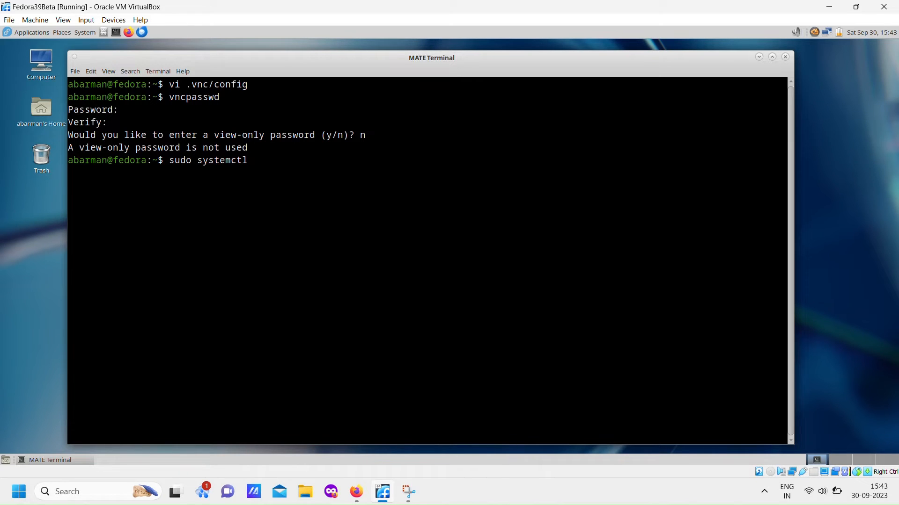
type("e")
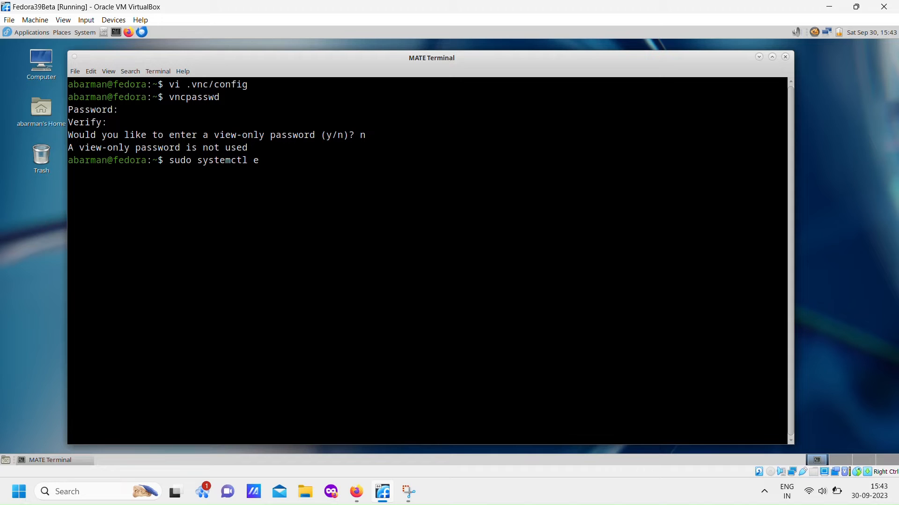
type("nable --")
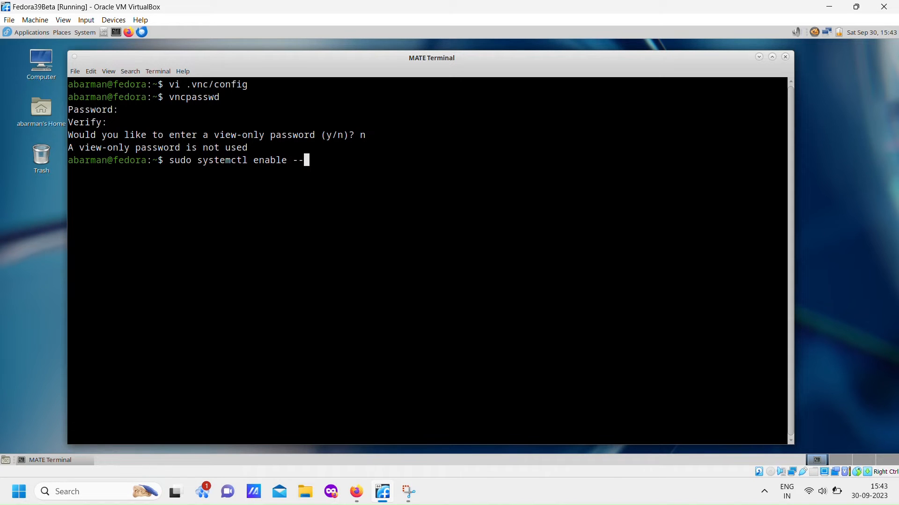
type("now")
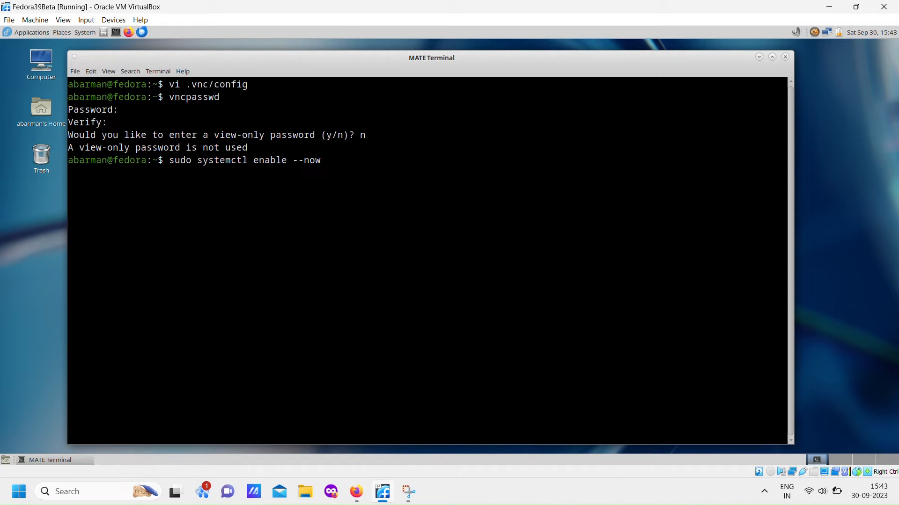
type("vncser")
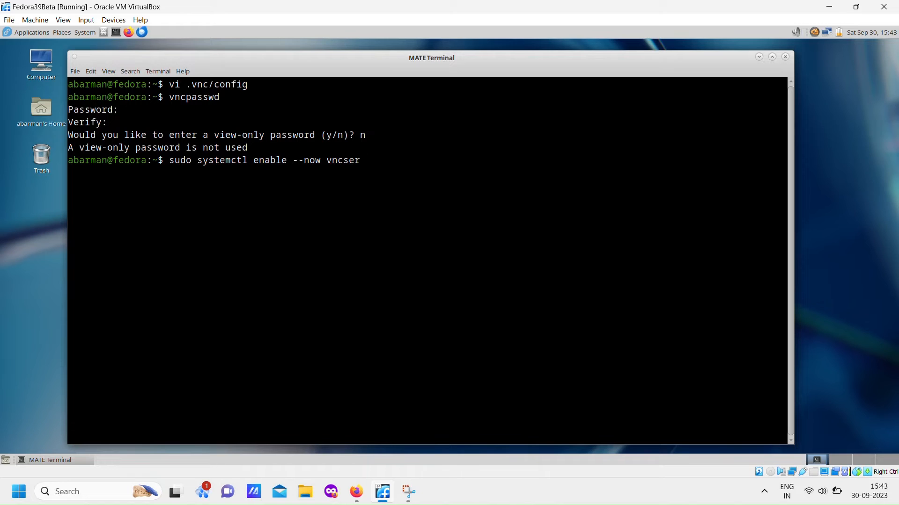
type("ver")
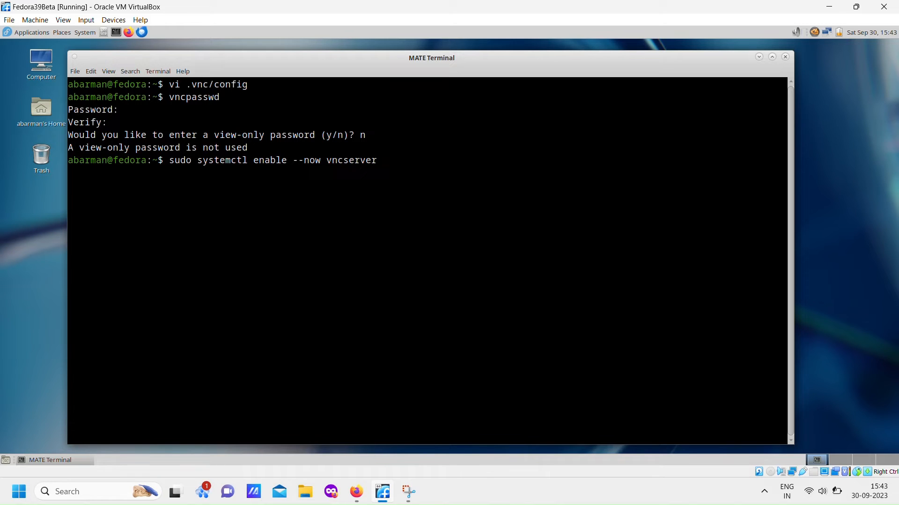
type("@")
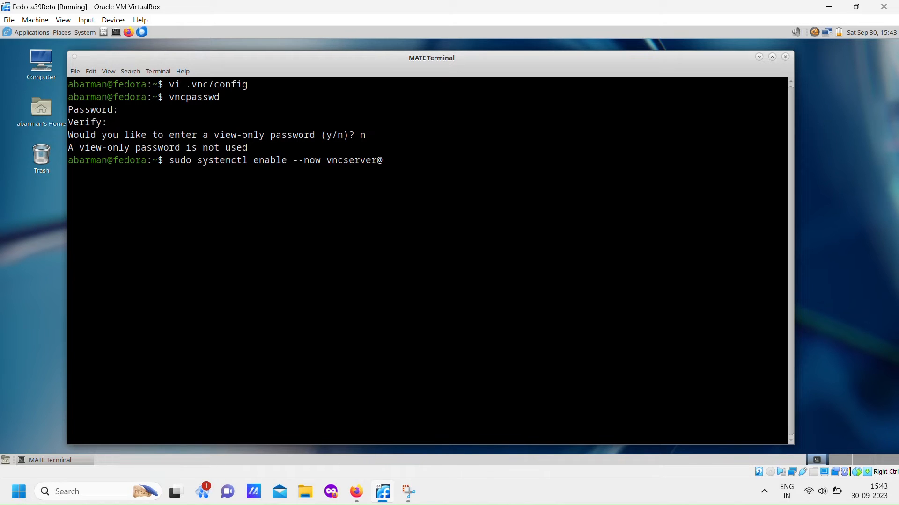
type("1")
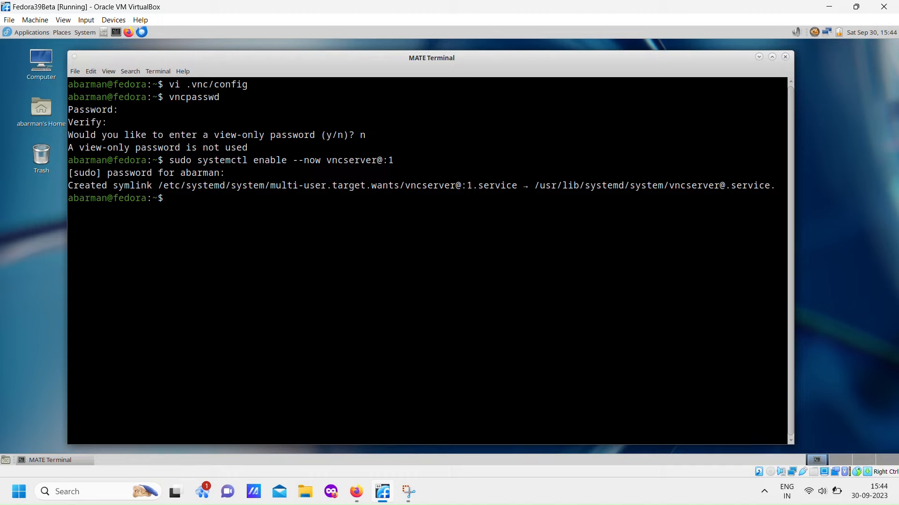
type("systemctl status vncserver@:1")
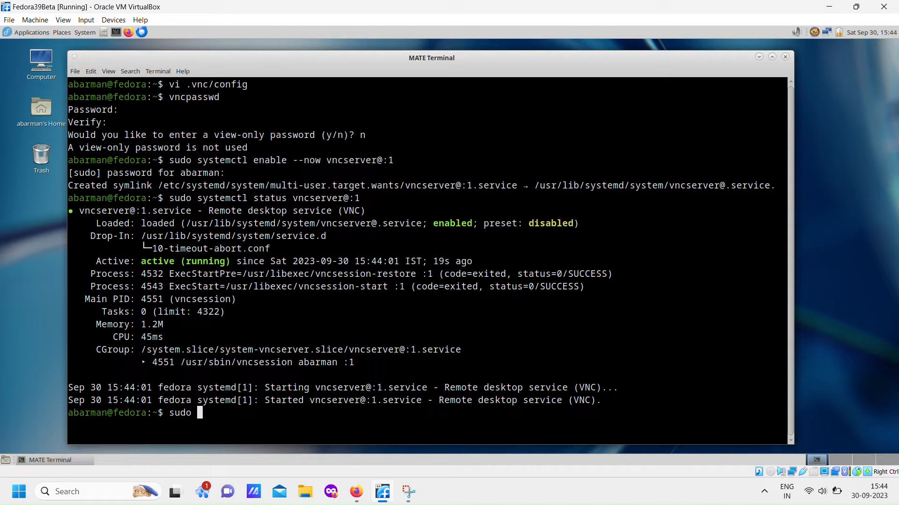
Step: Run 'sudo netstat -pultan' and find Xvnc listening on port 5901
type("netstat -pu;")
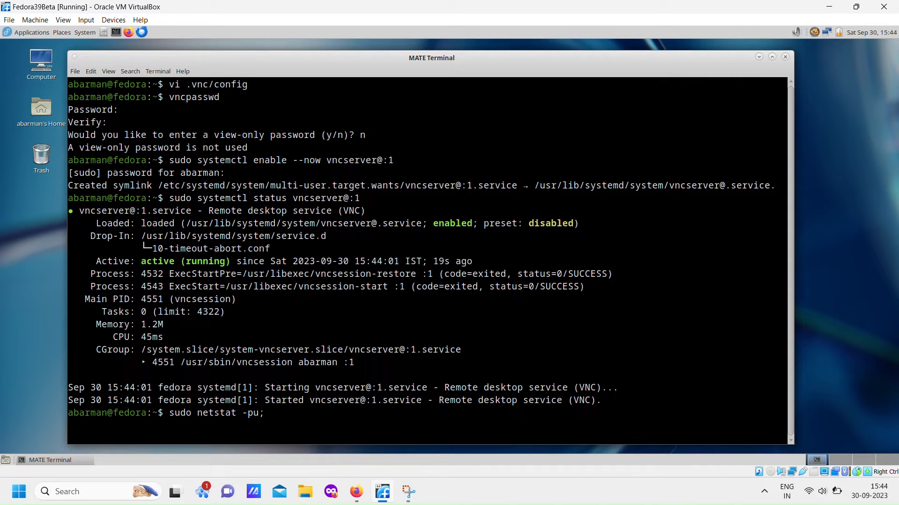
key("Return")
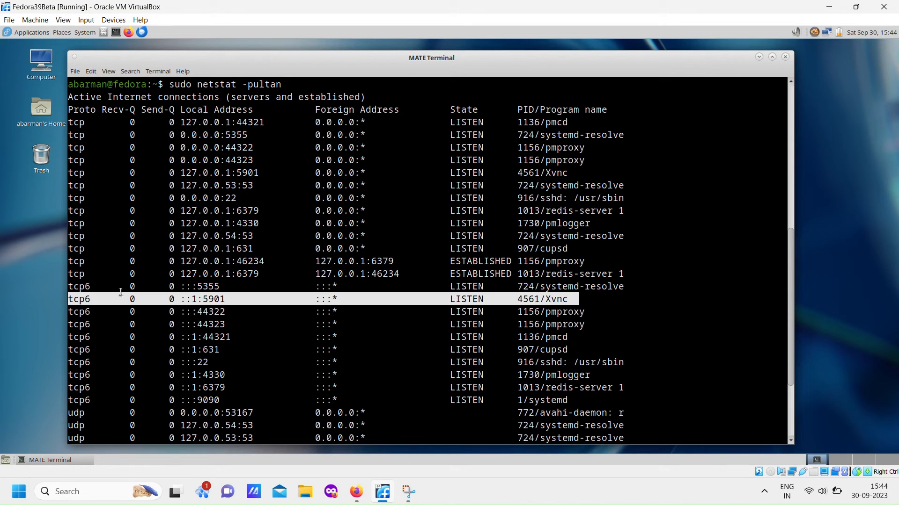
scroll("down", 3)
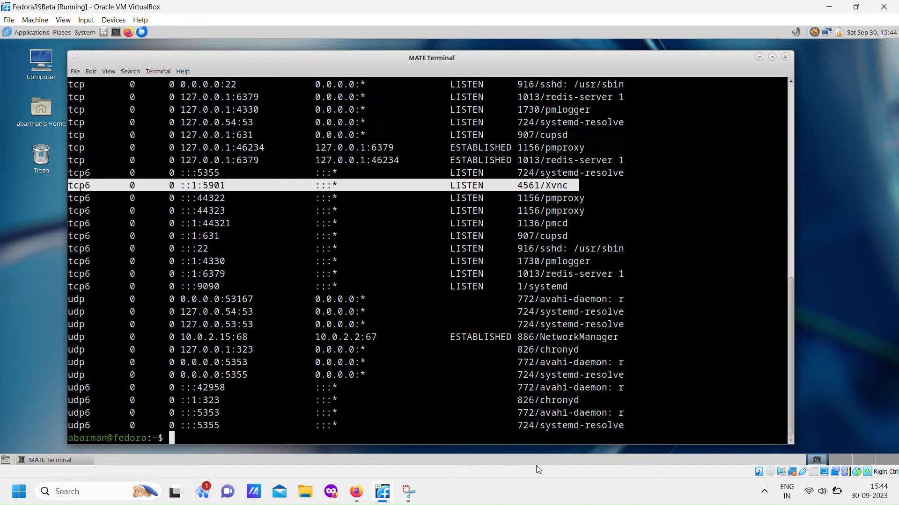
Step: Run 'sudo systemctl -t service -a --state running' showing vncserver@:1, then clear
type("sudo system")
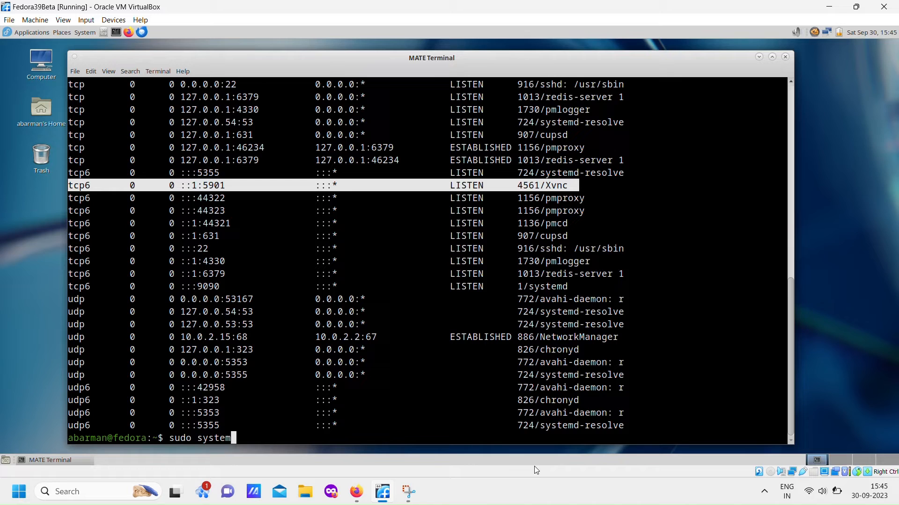
type("ctl -t")
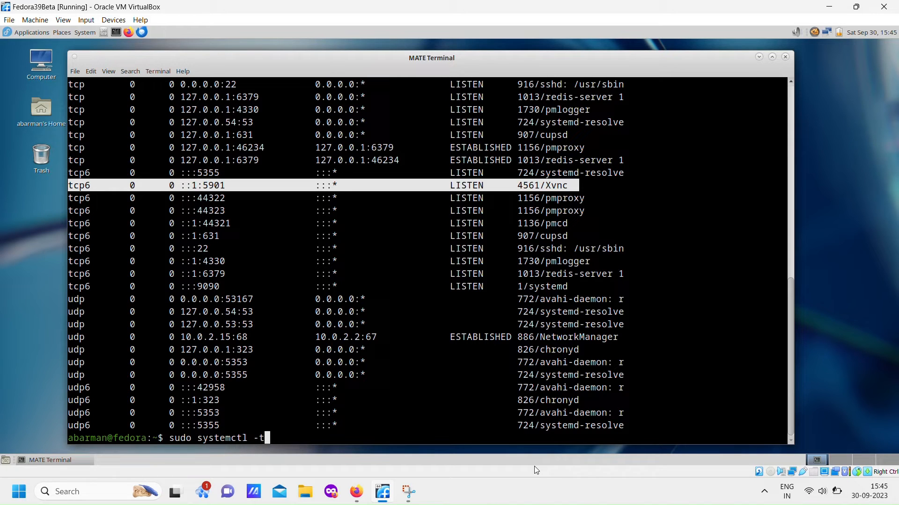
type("service -")
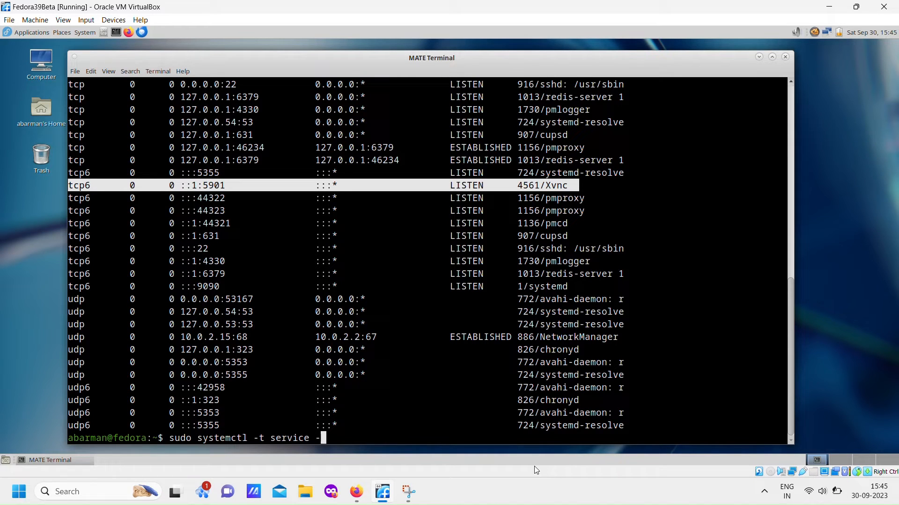
type("a --state")
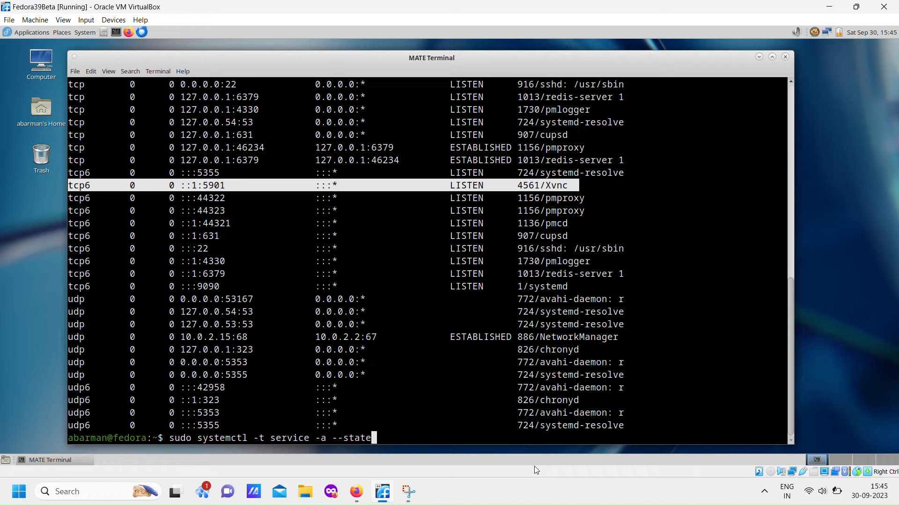
type("running")
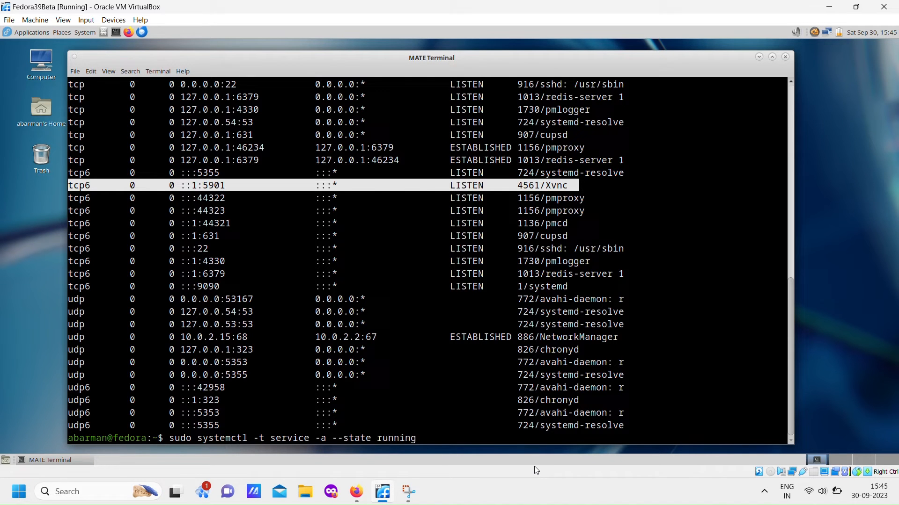
key("Return")
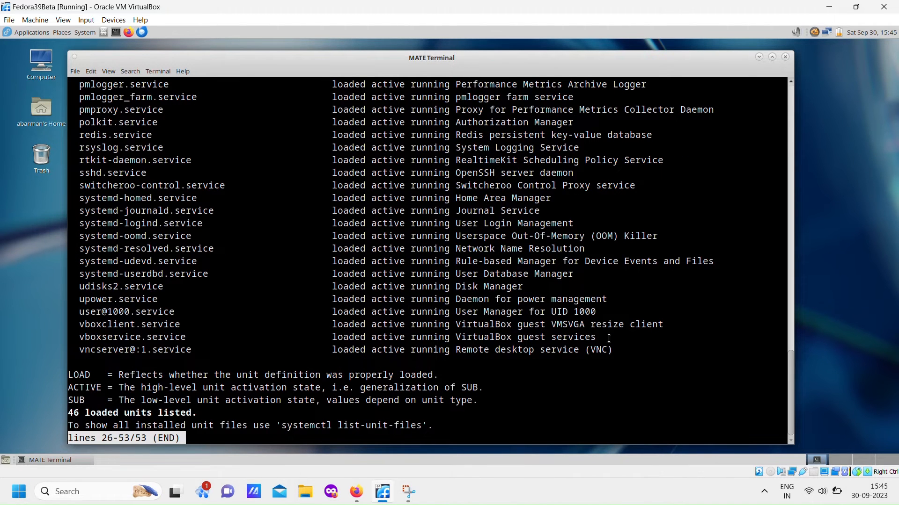
mouse_move(306, 434)
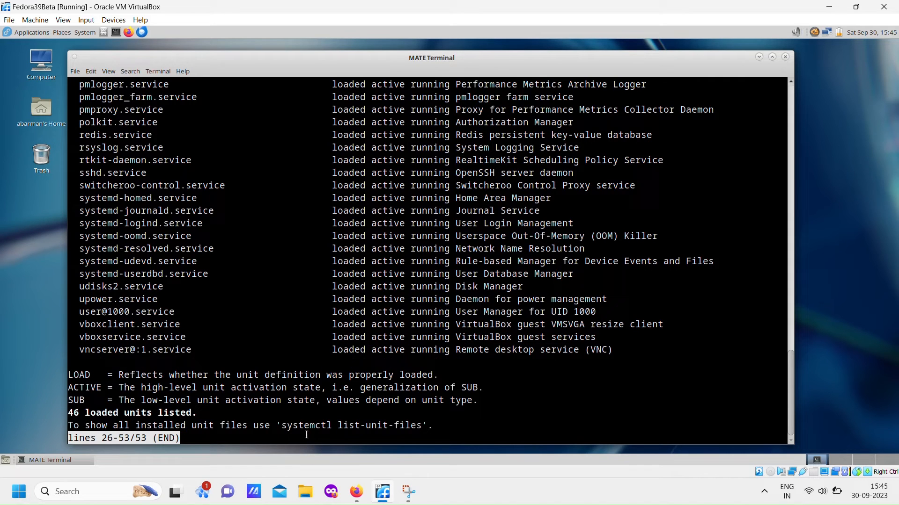
type("cle")
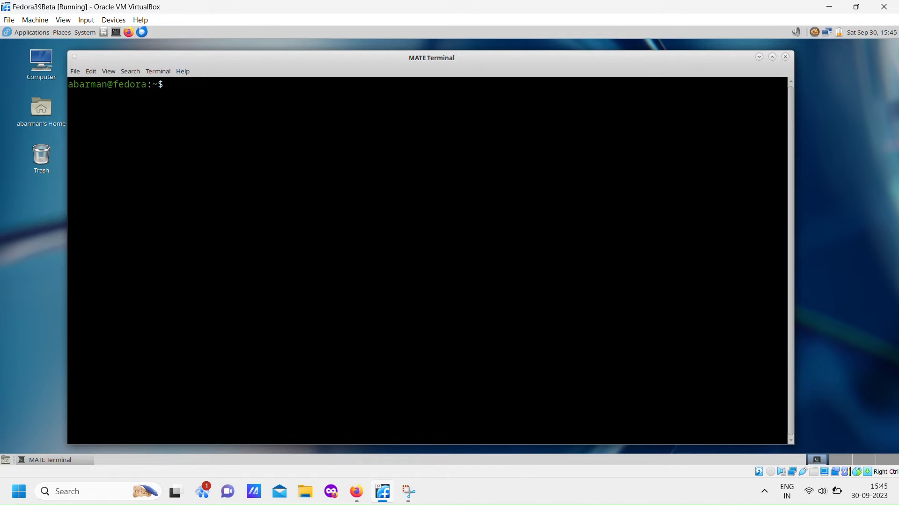
Step: Run 'sudo systemctl set-default multi-user.target' and reboot the machine
type("rebbo")
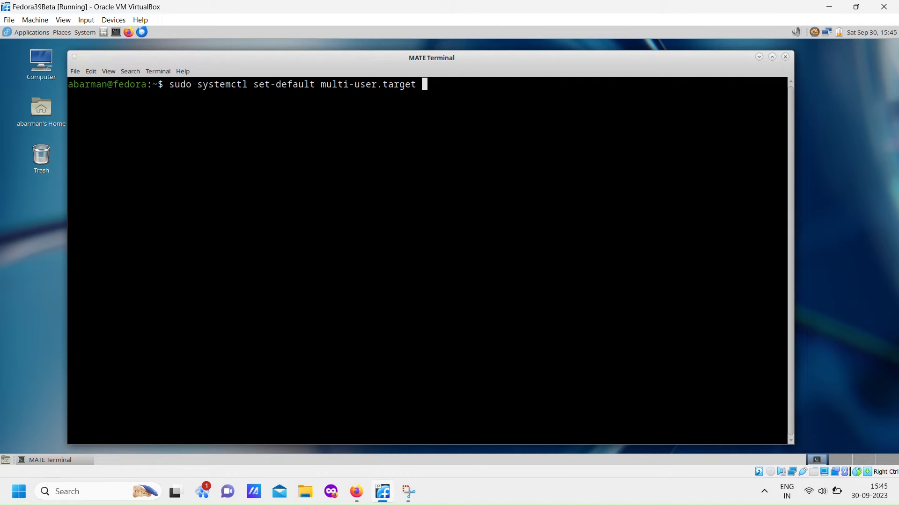
key("Return")
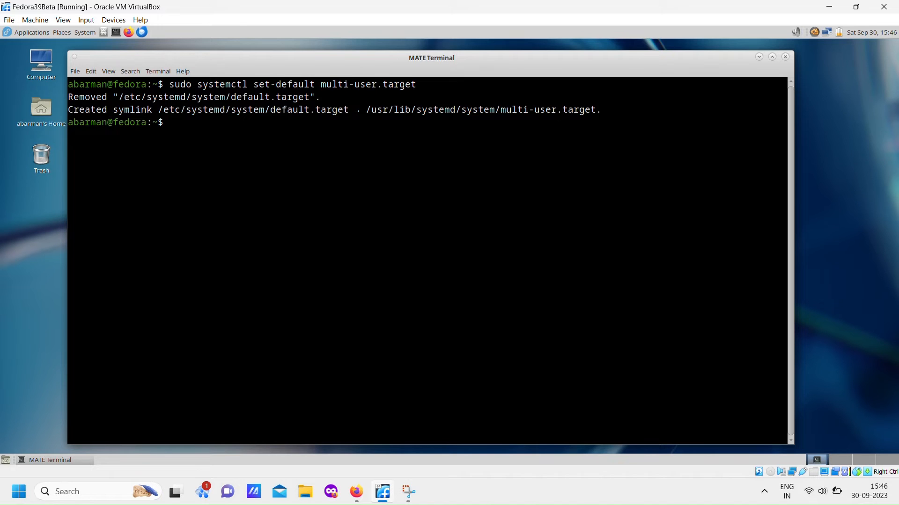
type("reboot")
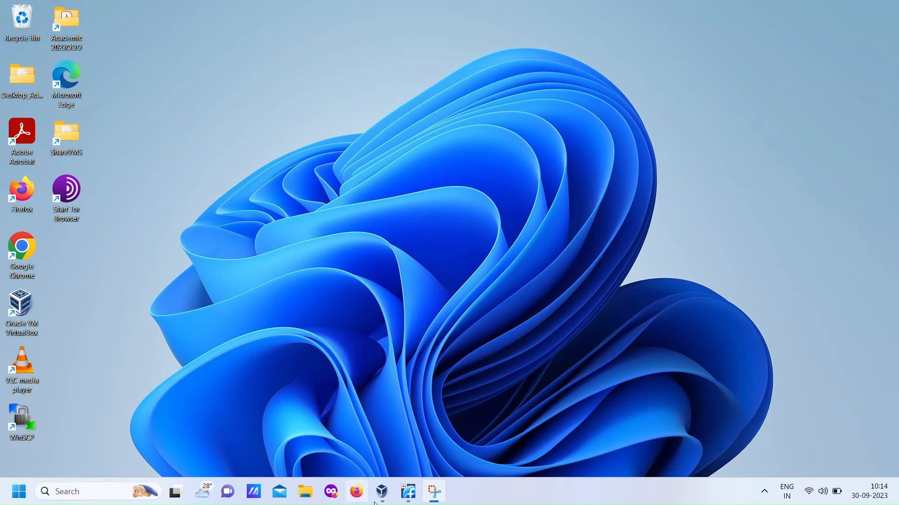
Step: Review Fedora39Beta Adapter 1 port forwarding Rule 1 (host 63022 → guest 22) and close settings
left_click(380, 491)
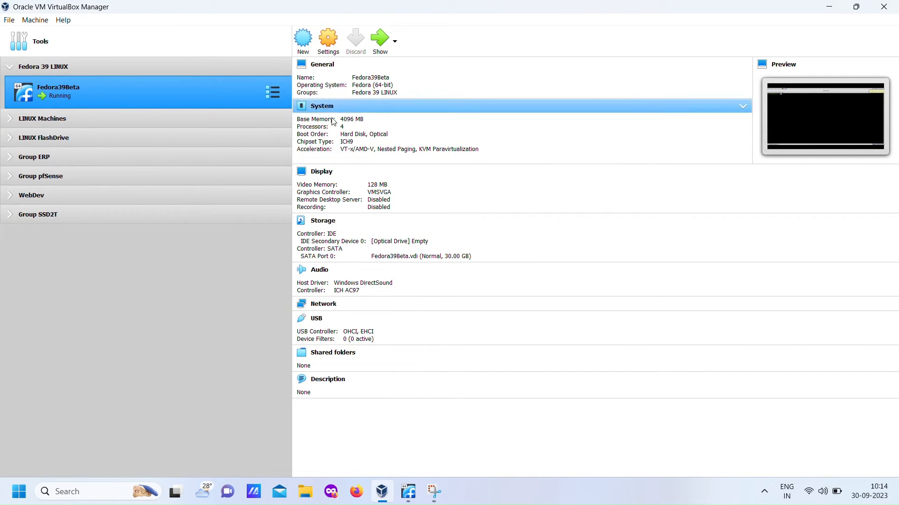
left_click(327, 39)
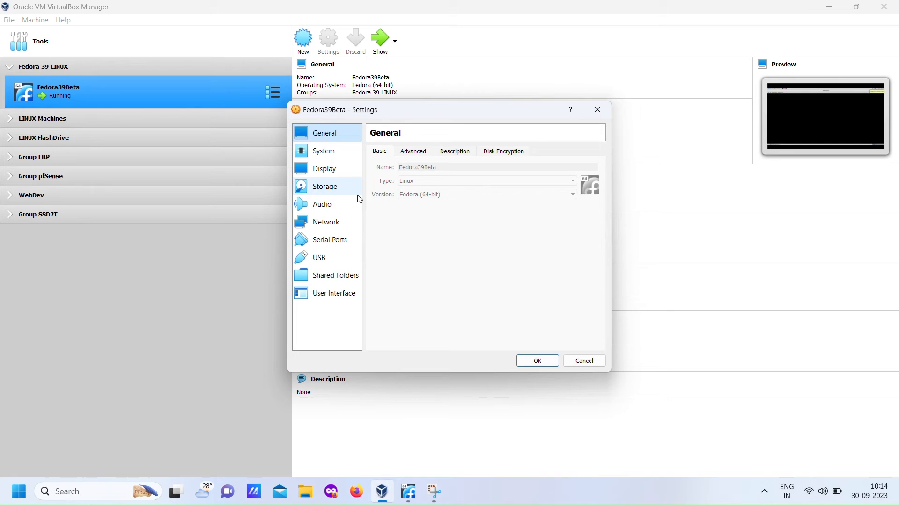
left_click(326, 222)
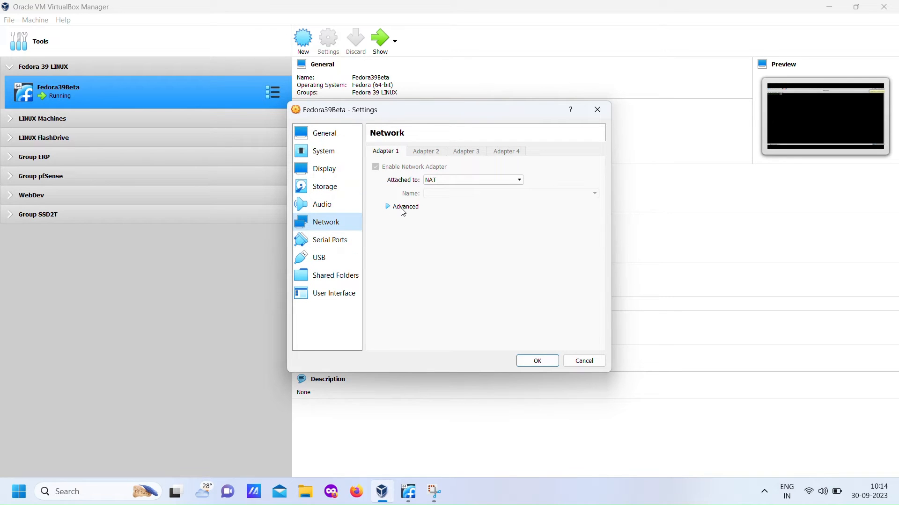
left_click(404, 206)
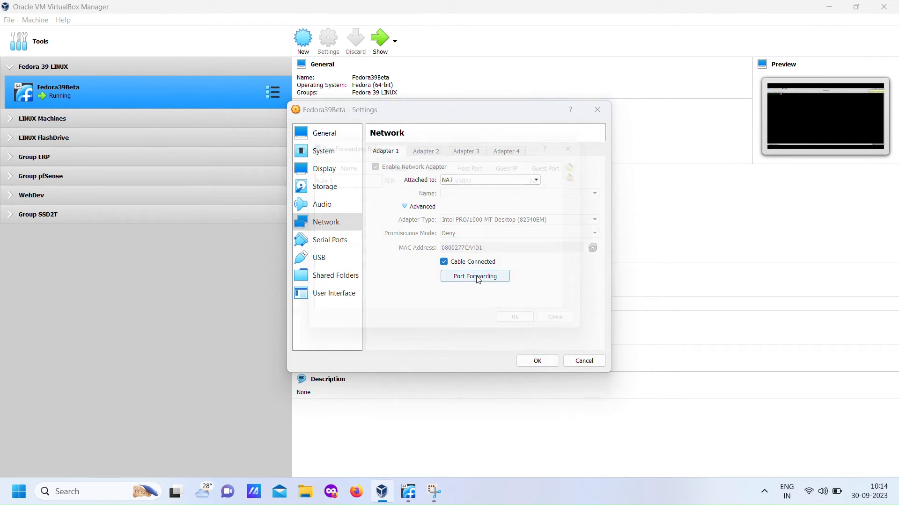
left_click(475, 276)
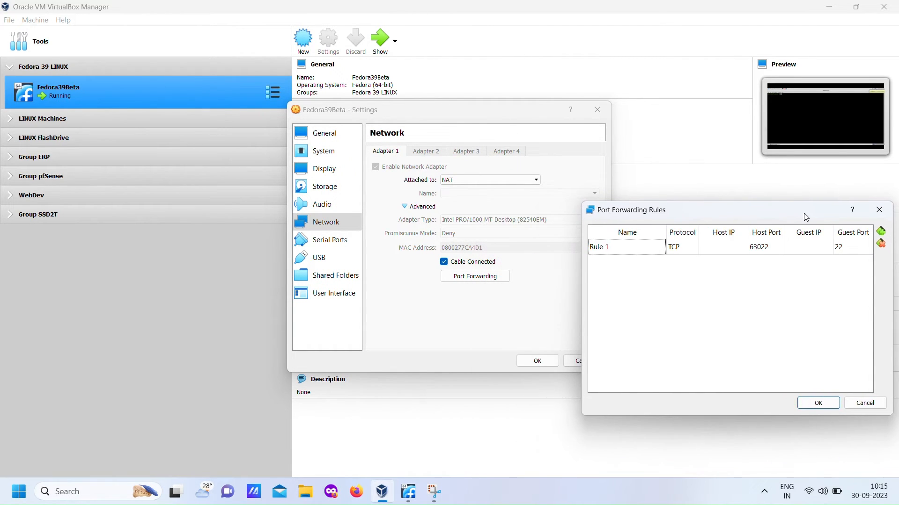
left_click_drag(630, 210, 572, 274)
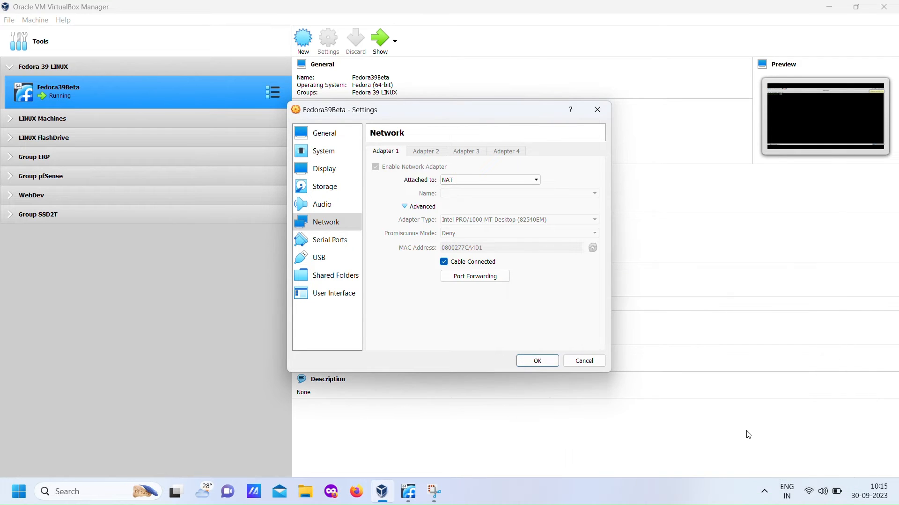
left_click(584, 362)
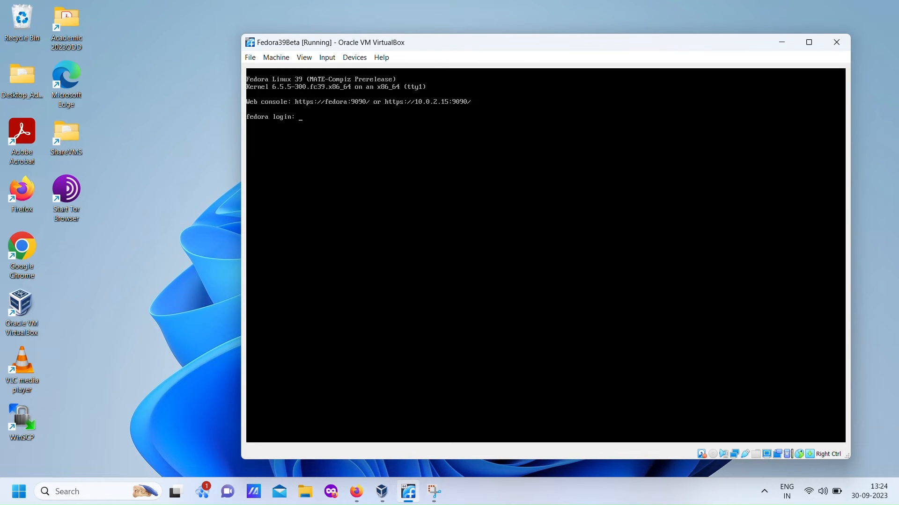
left_click(18, 491)
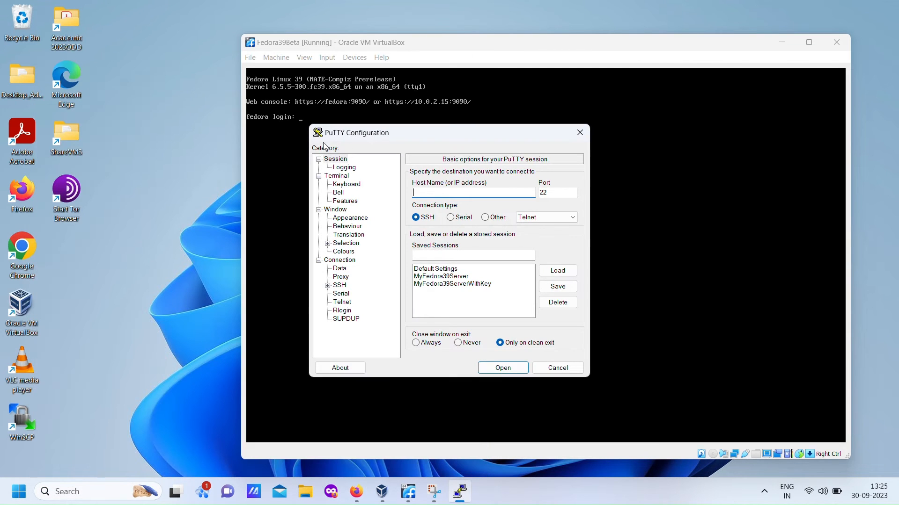
type("abarm")
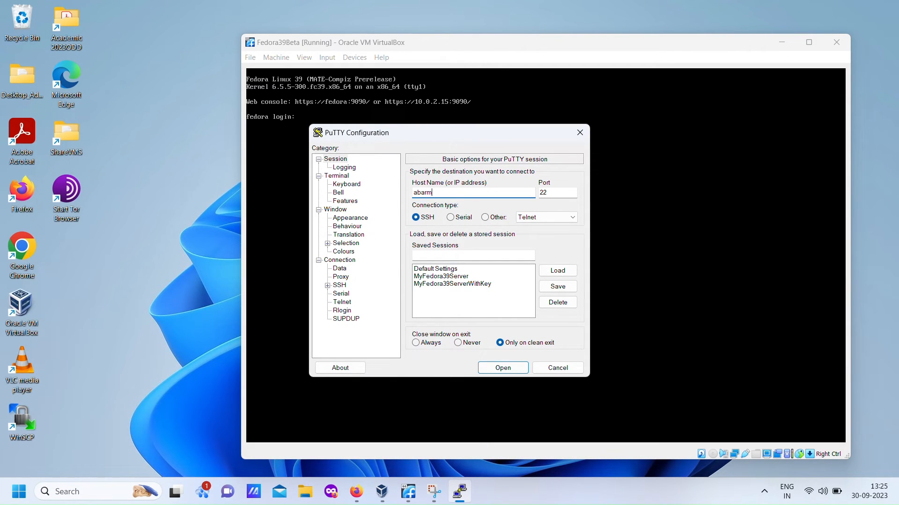
type("an@127")
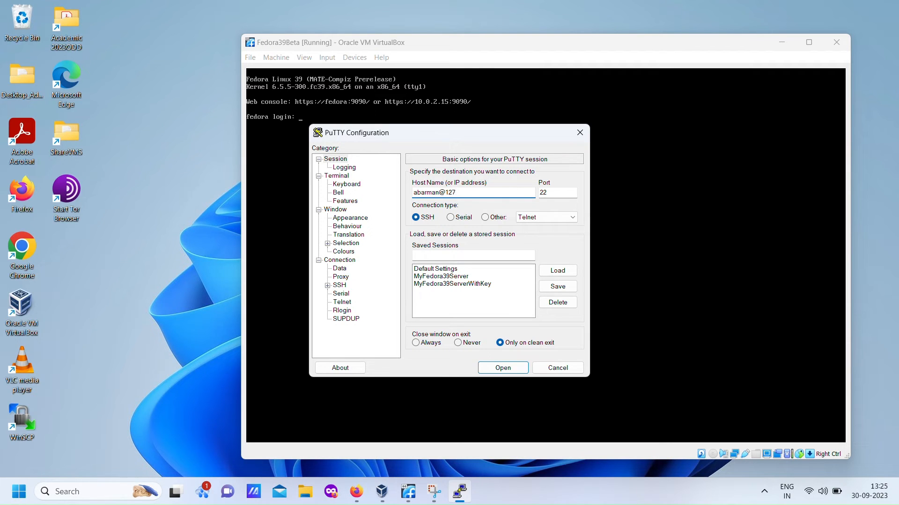
type(".0.0.1")
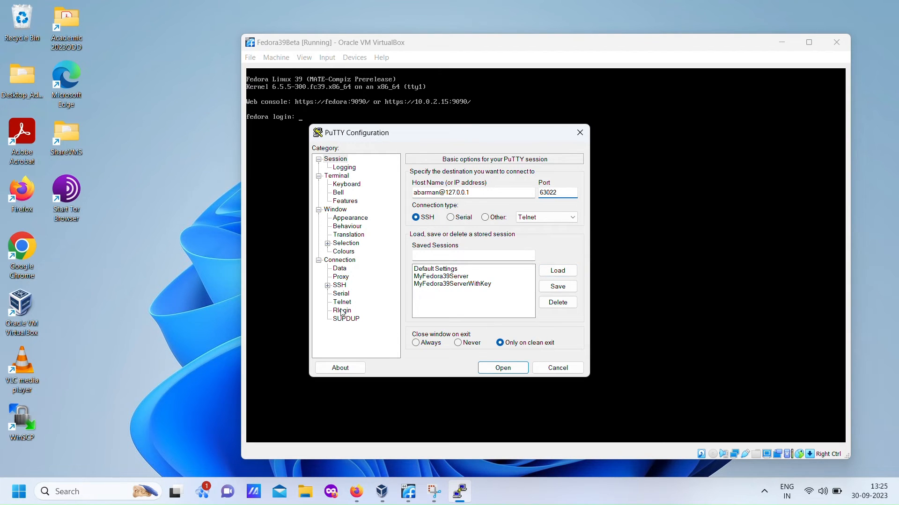
left_click(327, 284)
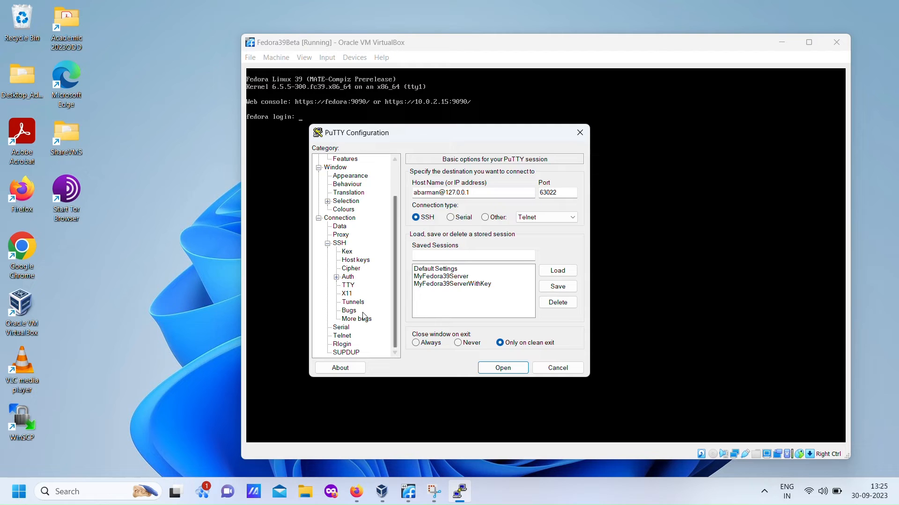
Step: Add a tunnel forwarding local port 5908 to 127.0.0.1:5901
left_click(353, 302)
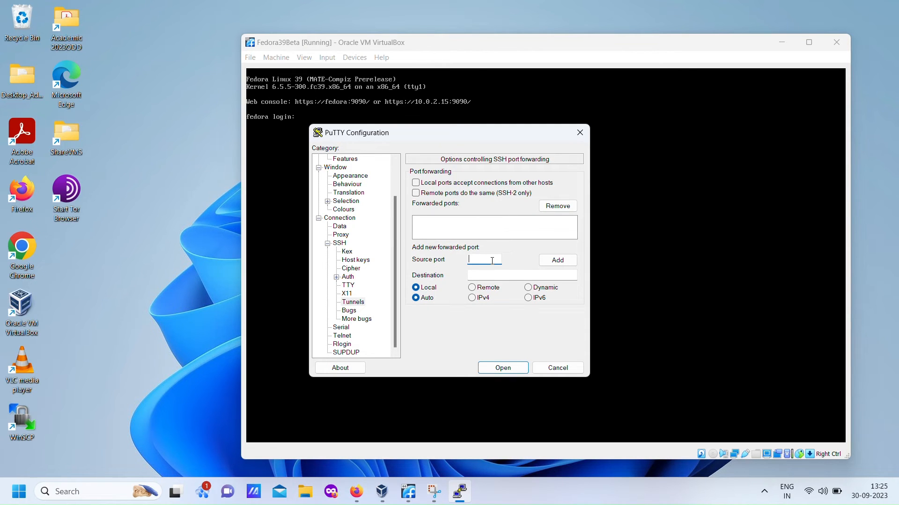
type("5908")
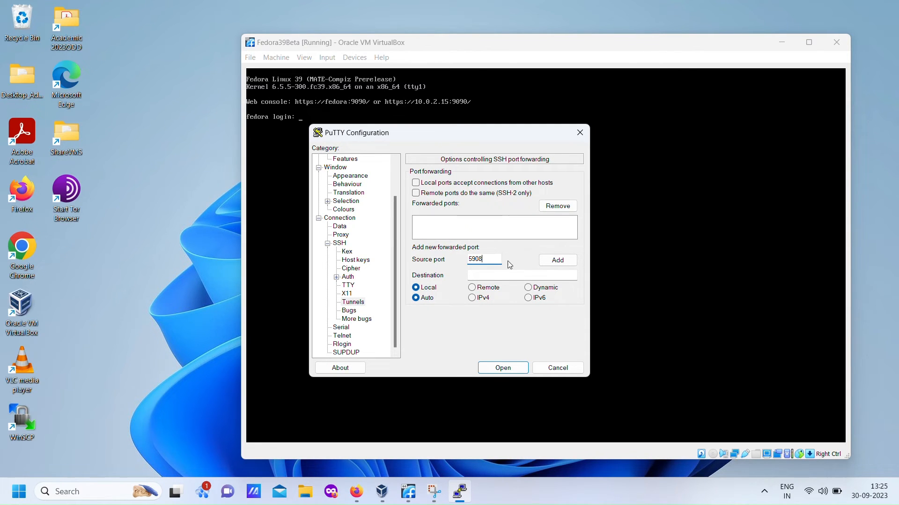
type("127.0.0.1")
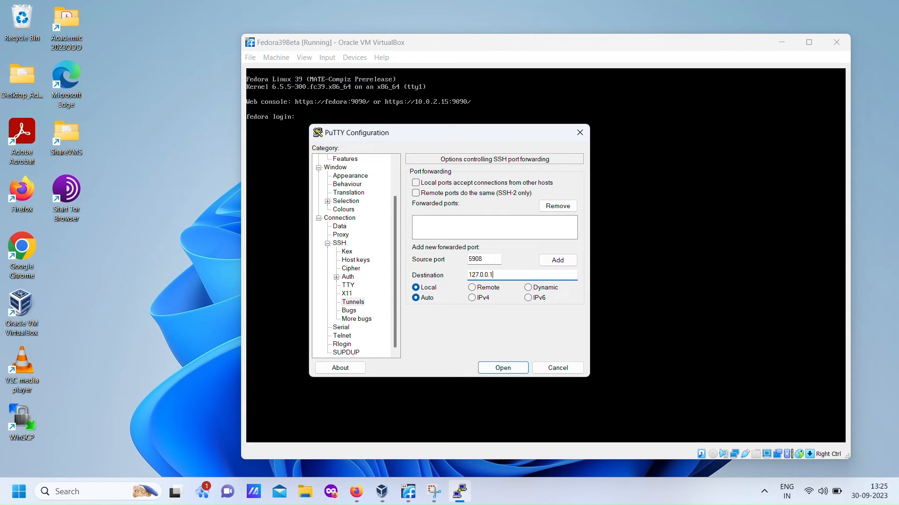
type(":5901")
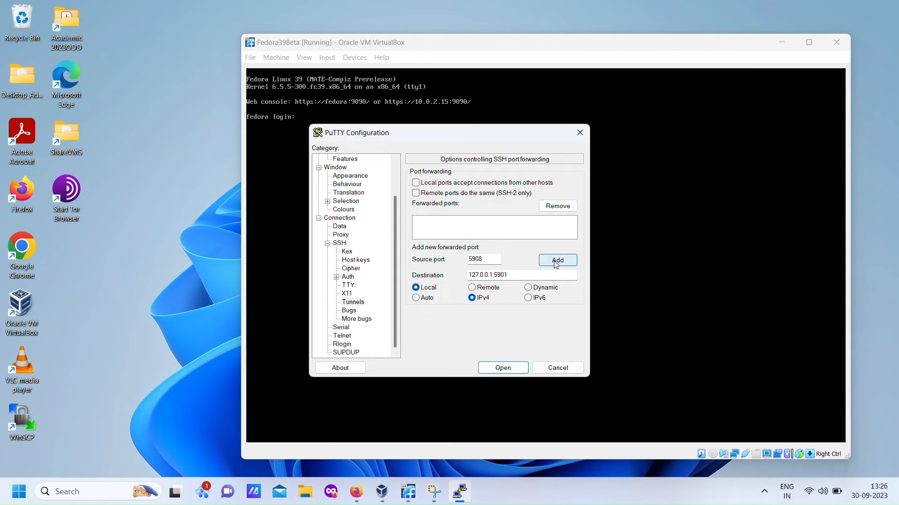
left_click(556, 260)
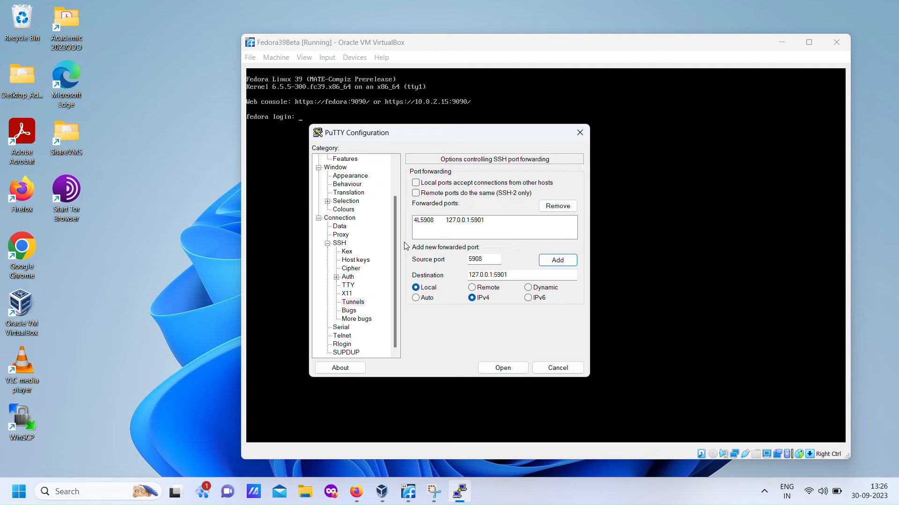
Step: Choose the abarman .ppk private key under Auth > Credentials, review the tunnel, and return to Session
left_click(366, 285)
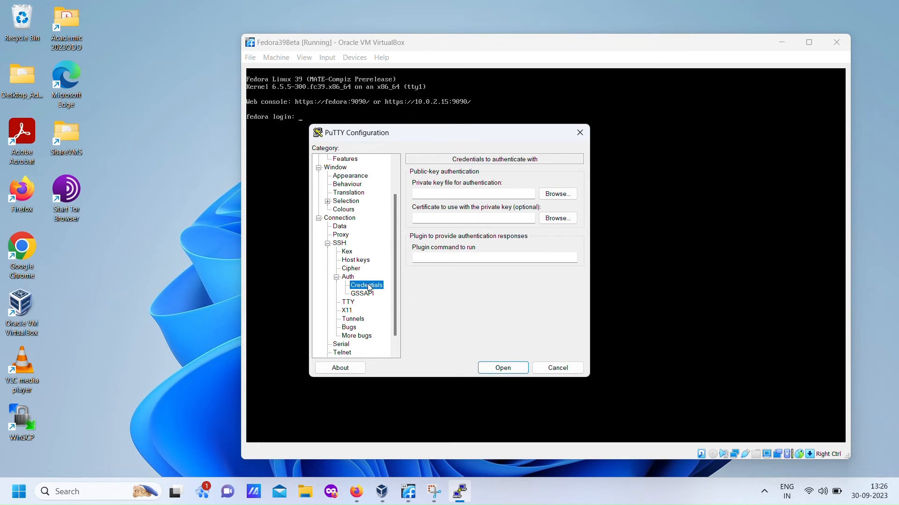
left_click(555, 194)
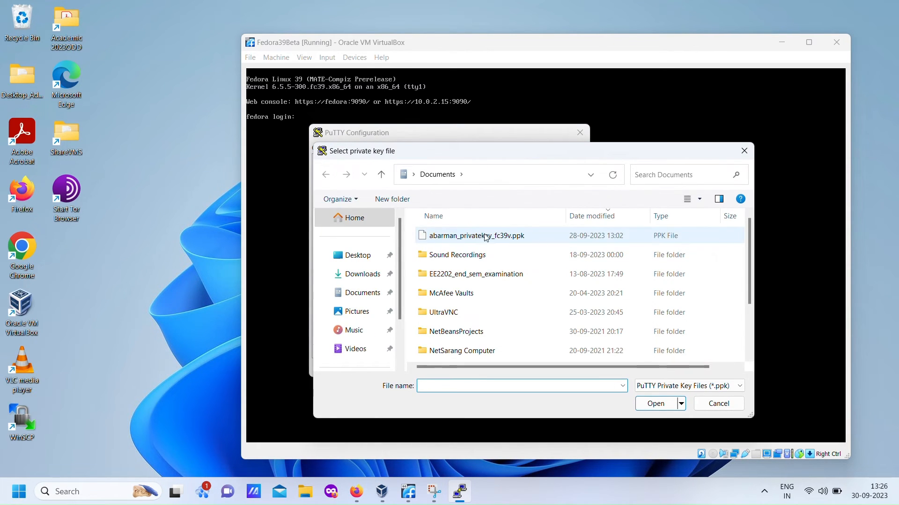
double_click(477, 236)
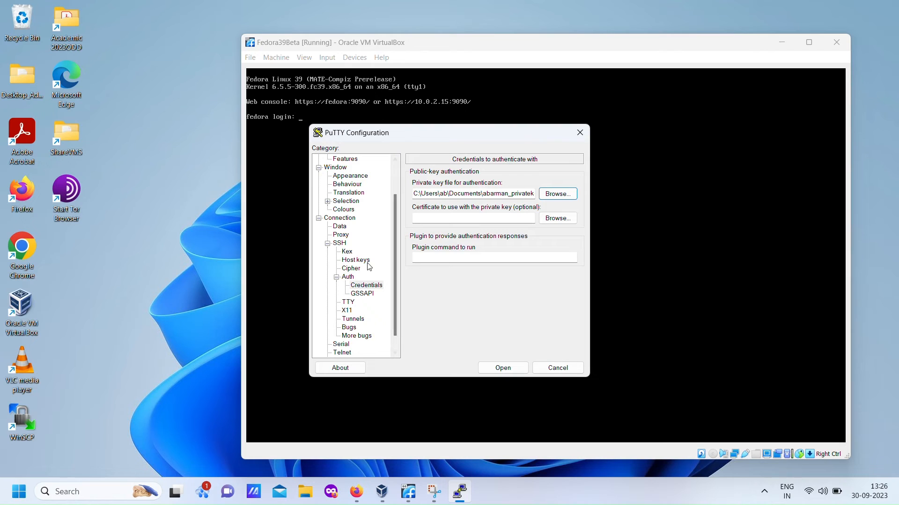
left_click(365, 284)
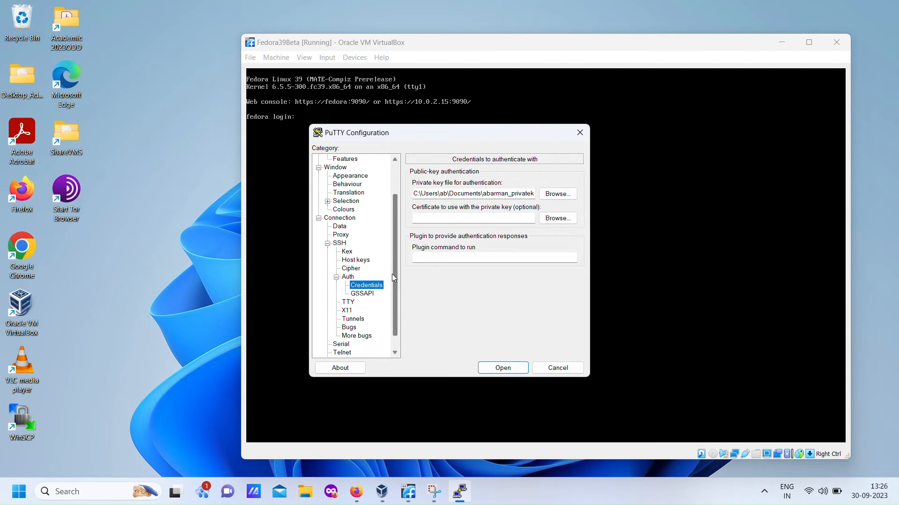
left_click(353, 318)
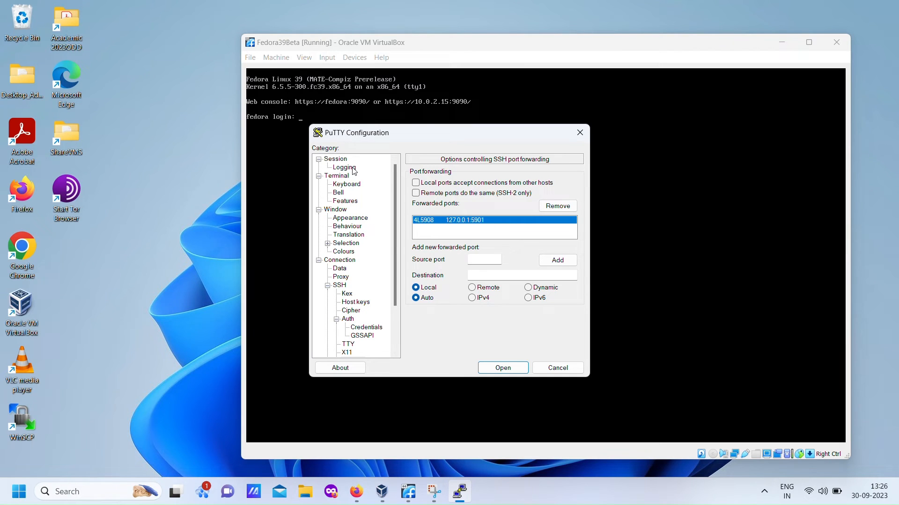
left_click(336, 160)
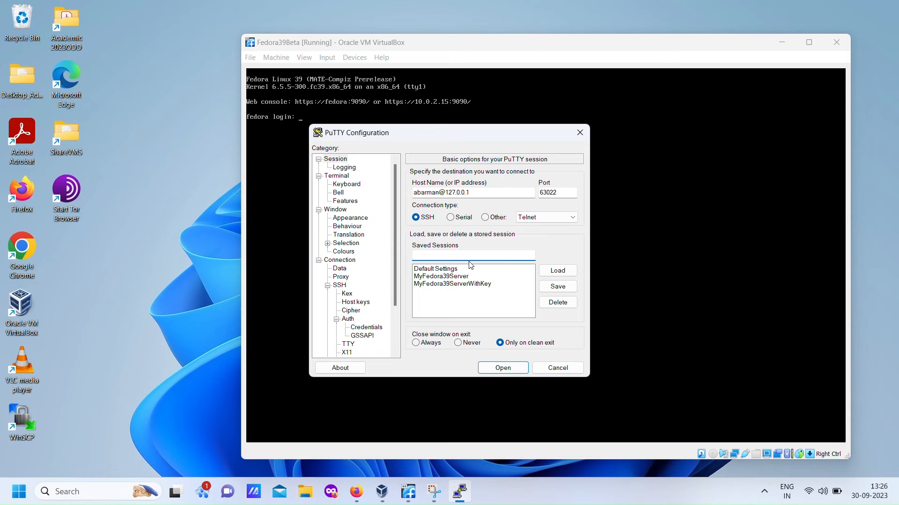
Step: Save the configuration as session VNCConnection1 and start the SSH connection
type("V")
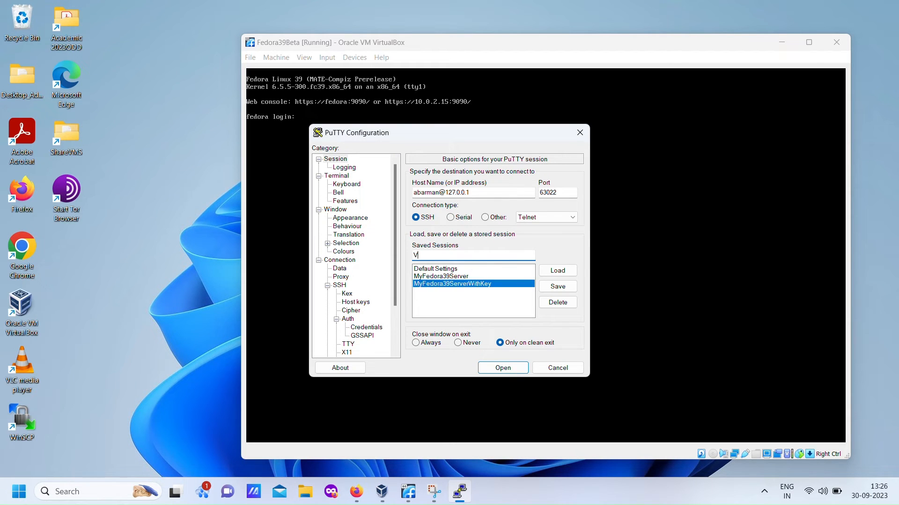
type("NC")
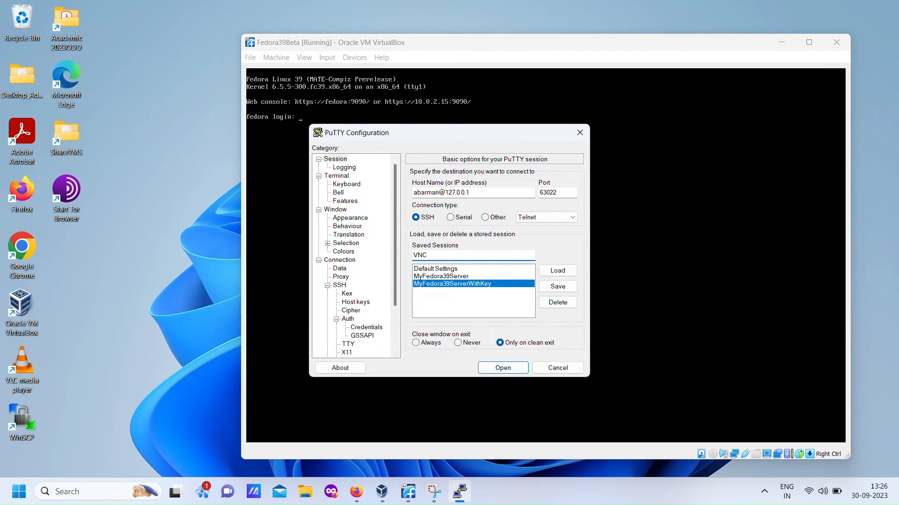
type("Connect")
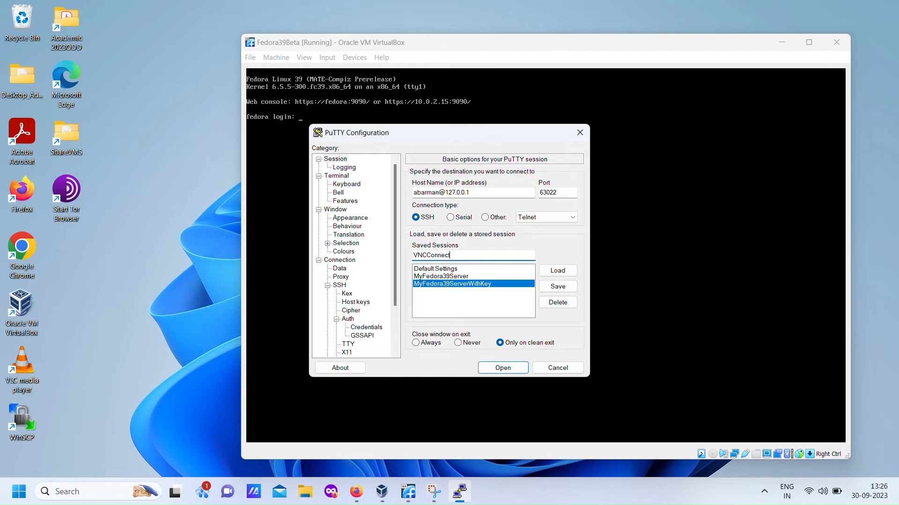
type("ion1")
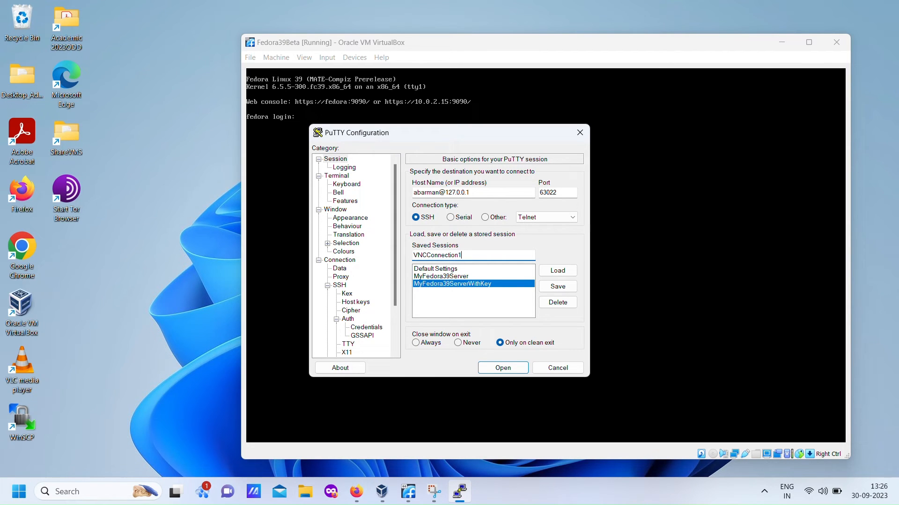
mouse_move(2, 303)
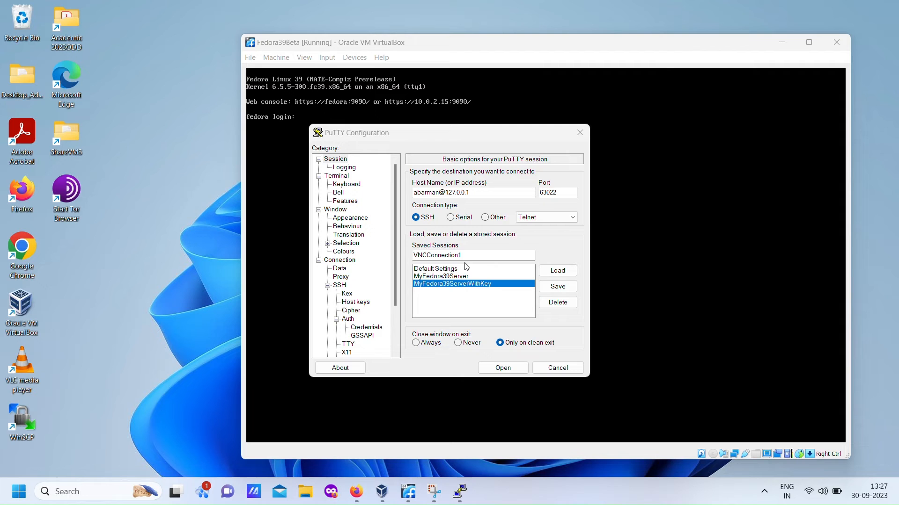
left_click(437, 291)
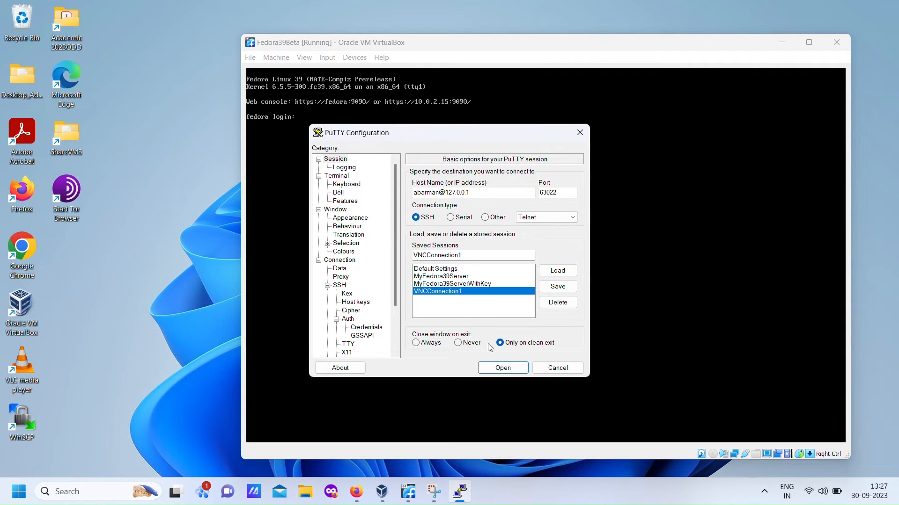
left_click(501, 367)
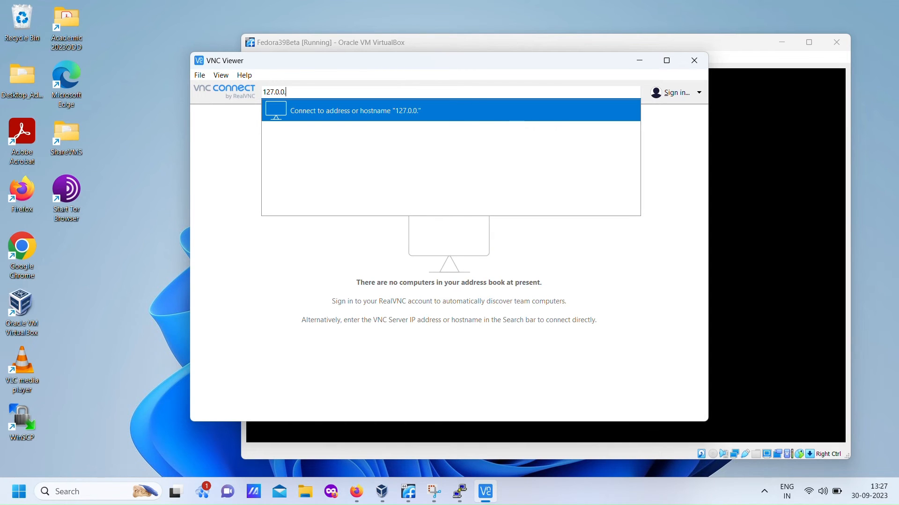
Step: Connect RealVNC Viewer to 127.0.0.1:5908, accepting the unencrypted warning and submitting the password
type("1:")
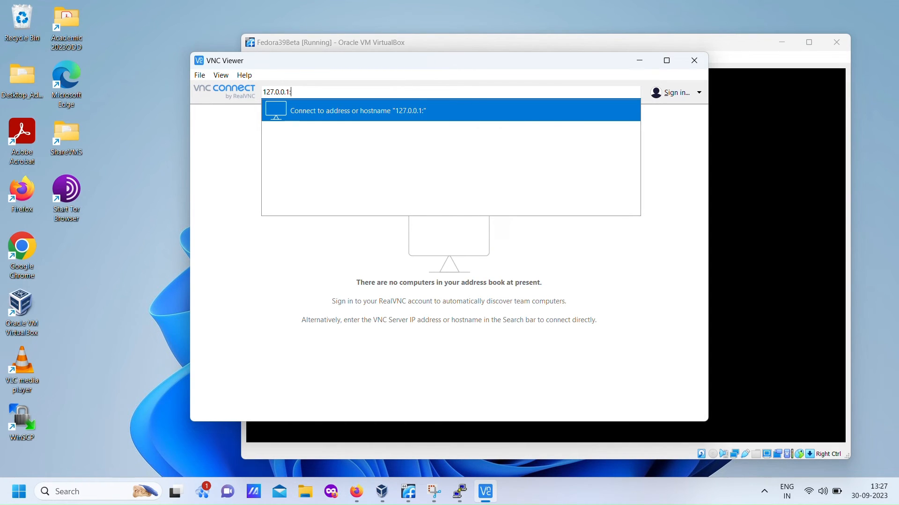
type("5908")
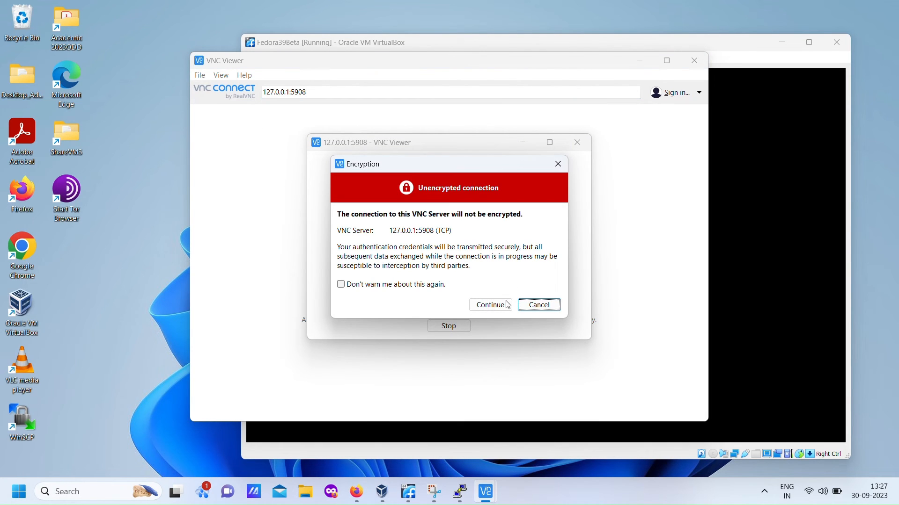
left_click(490, 304)
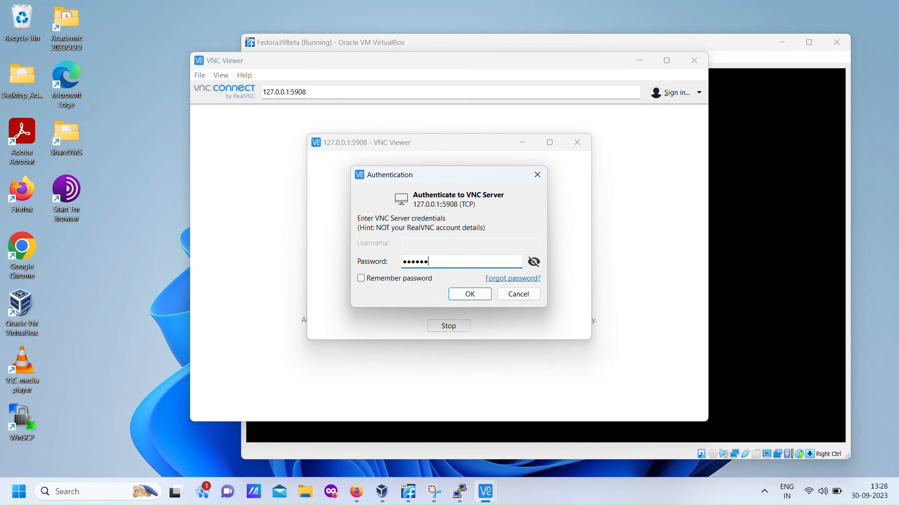
left_click(468, 294)
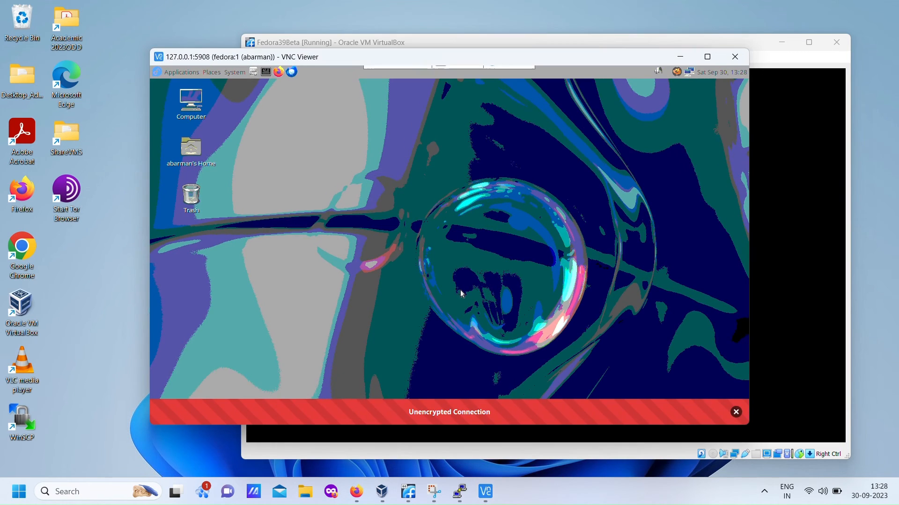
left_click(736, 412)
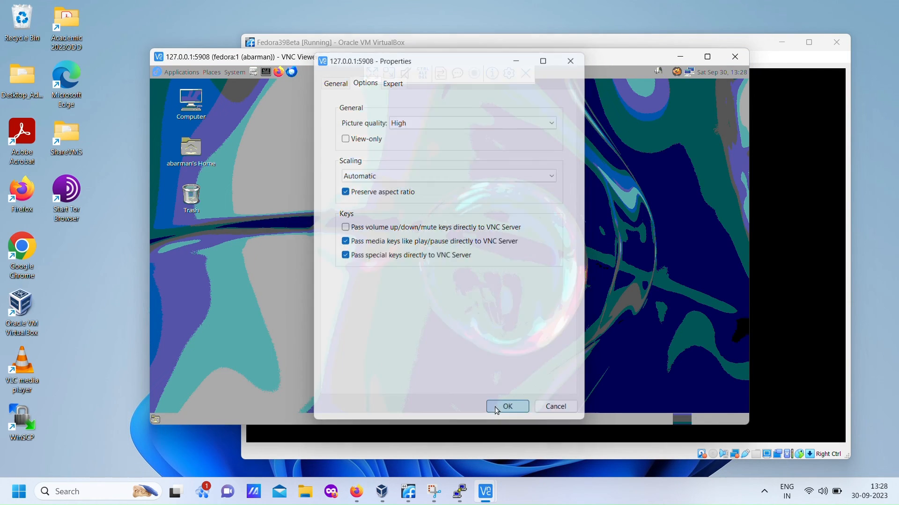
Step: Set picture quality to High and show the Fedora desktop full screen
left_click(506, 407)
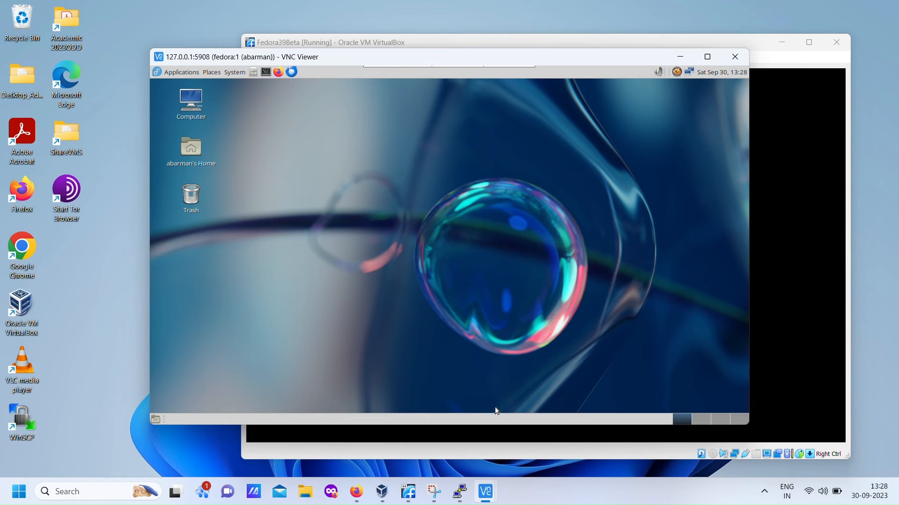
mouse_move(488, 399)
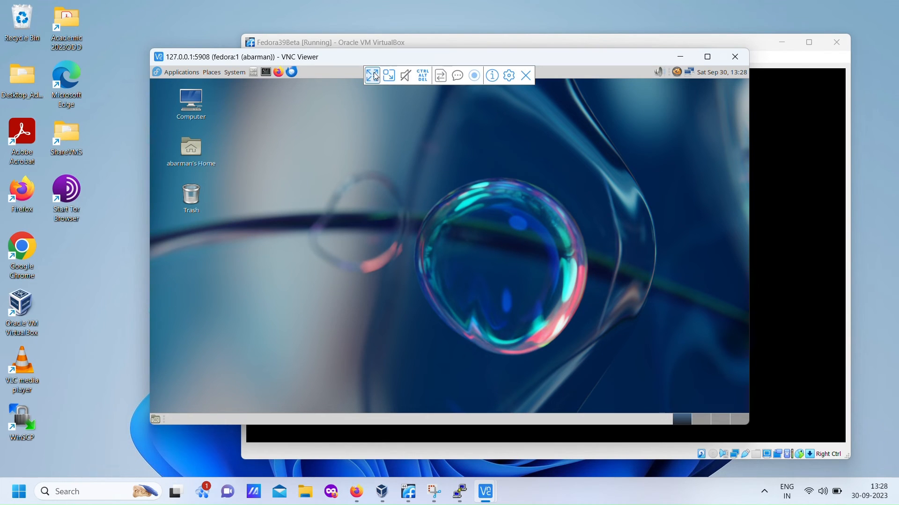
left_click(371, 75)
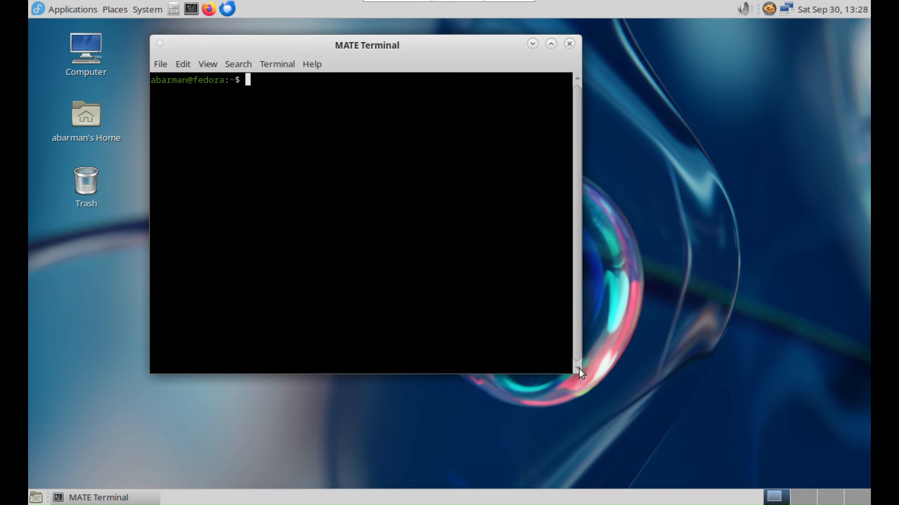
Step: Enlarge the terminal, run sudo netstat -pultan to show the Xvnc and sshd connections, then exit
left_click_drag(579, 374, 797, 470)
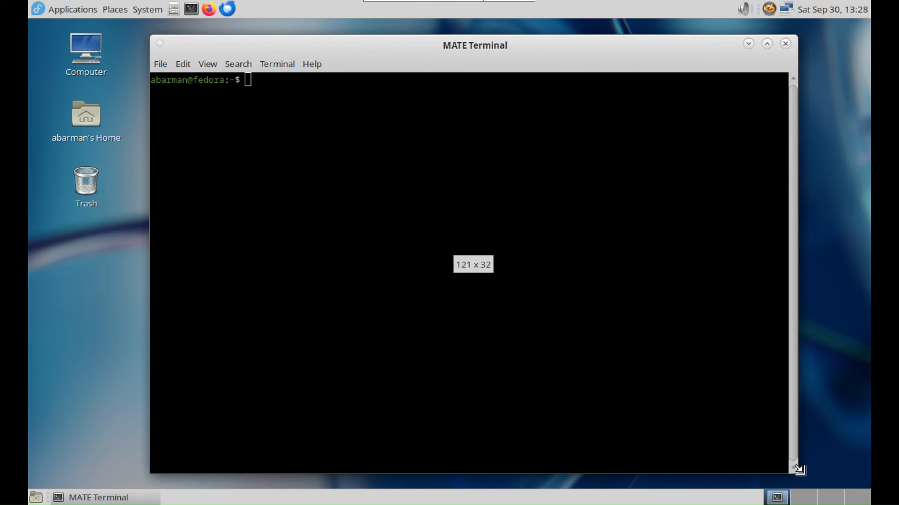
type("sudo")
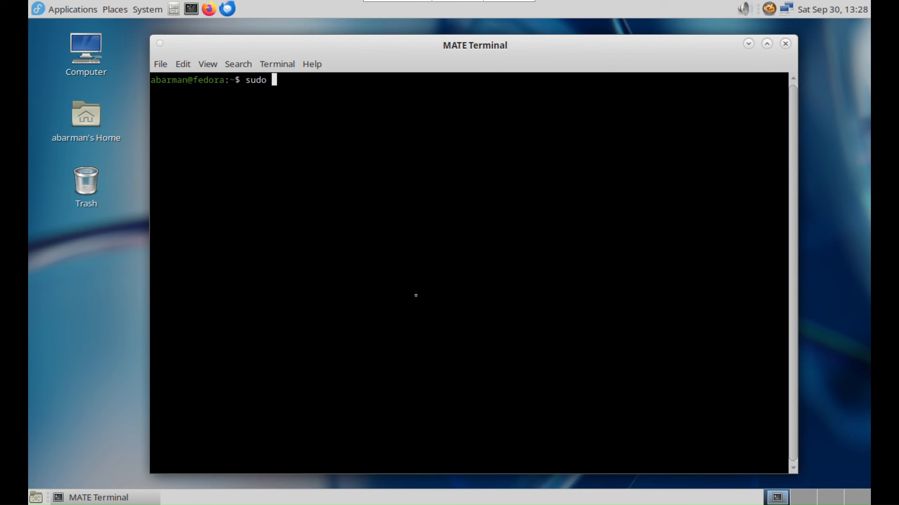
type("netstat")
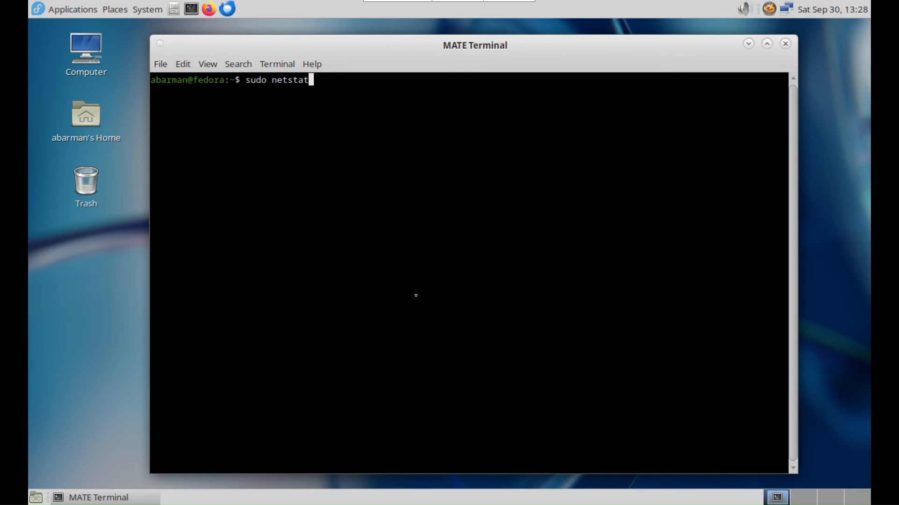
type("-pultan")
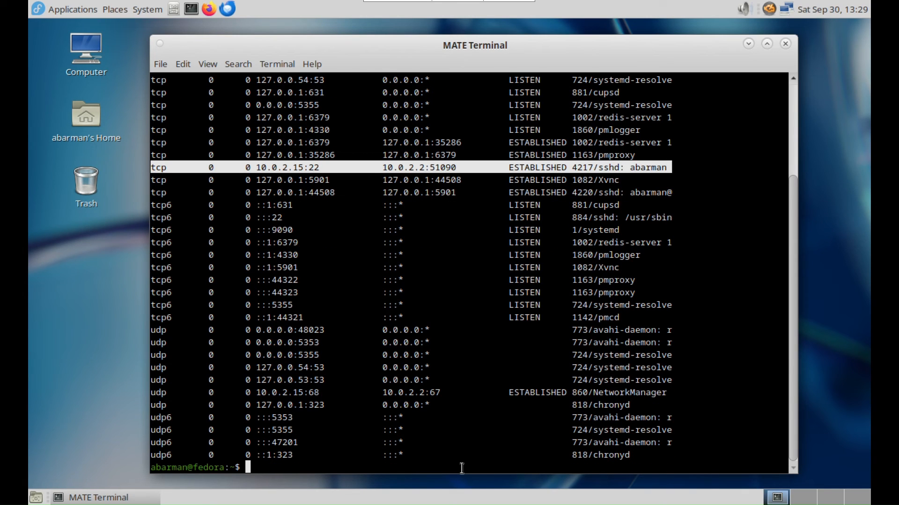
type("ex")
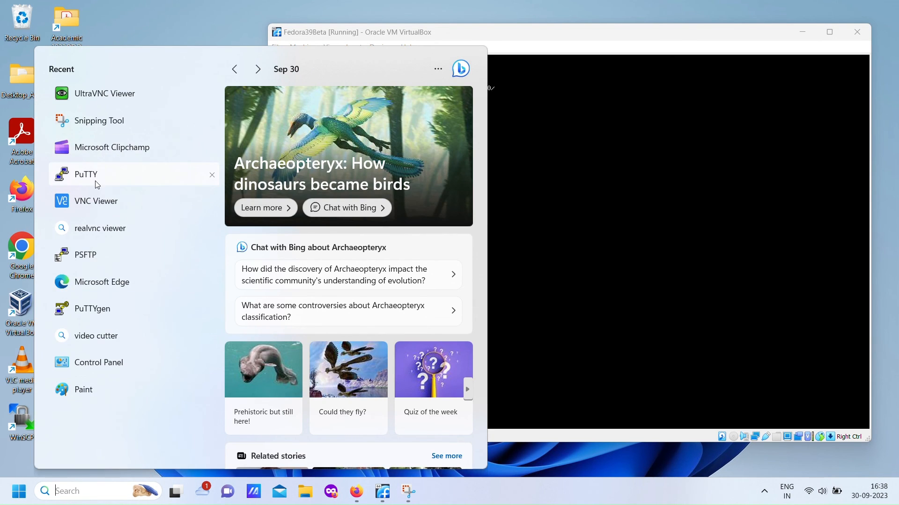
Step: Load the saved VNCConnection1 session, check its private key and 5908 tunnel, and connect
left_click(85, 174)
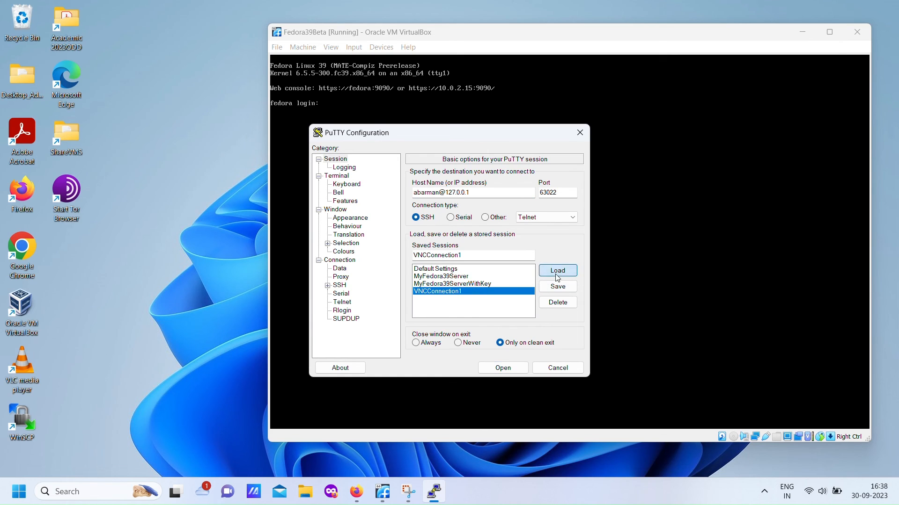
left_click(556, 270)
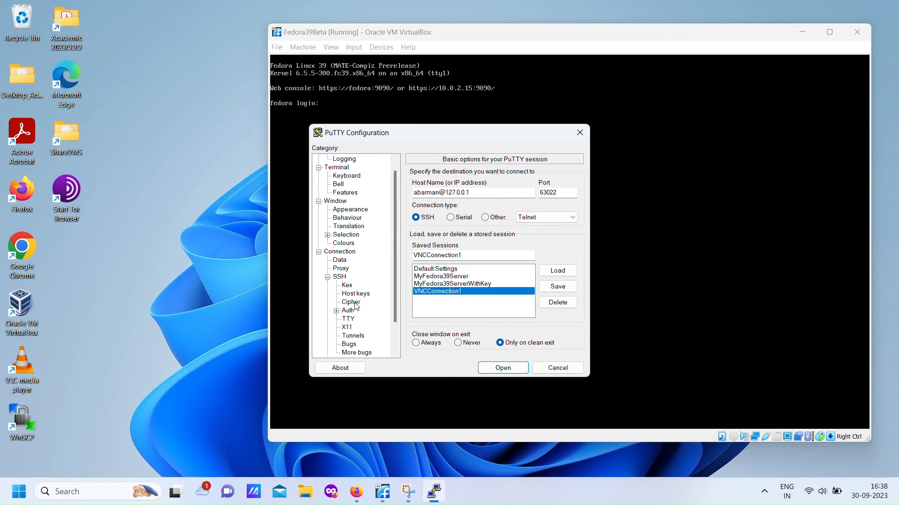
left_click(366, 318)
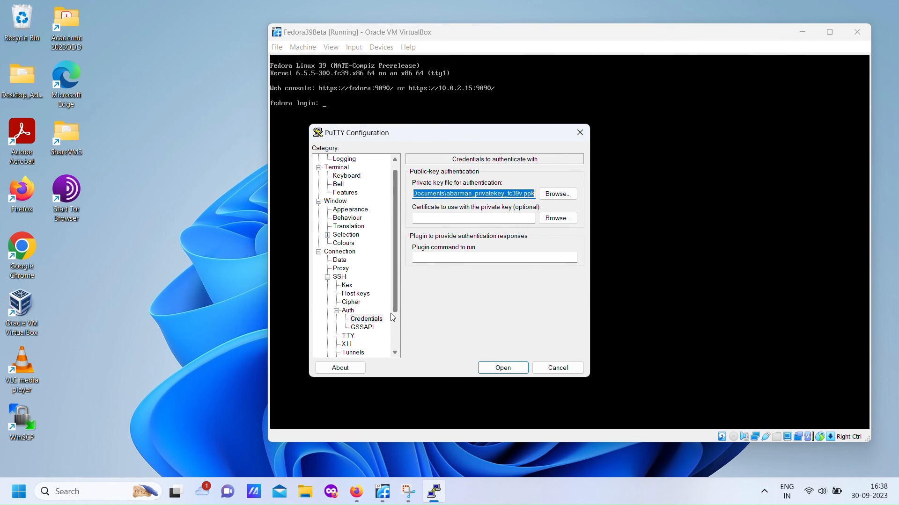
left_click(353, 302)
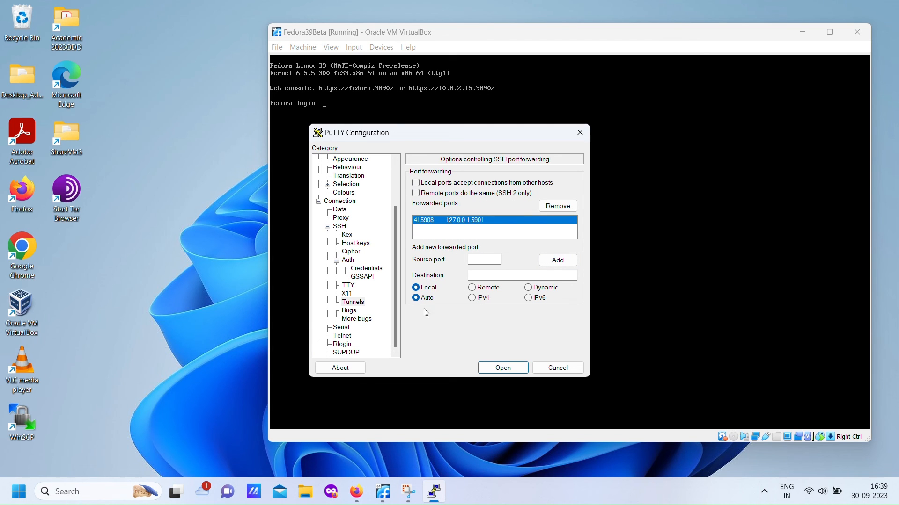
left_click(502, 367)
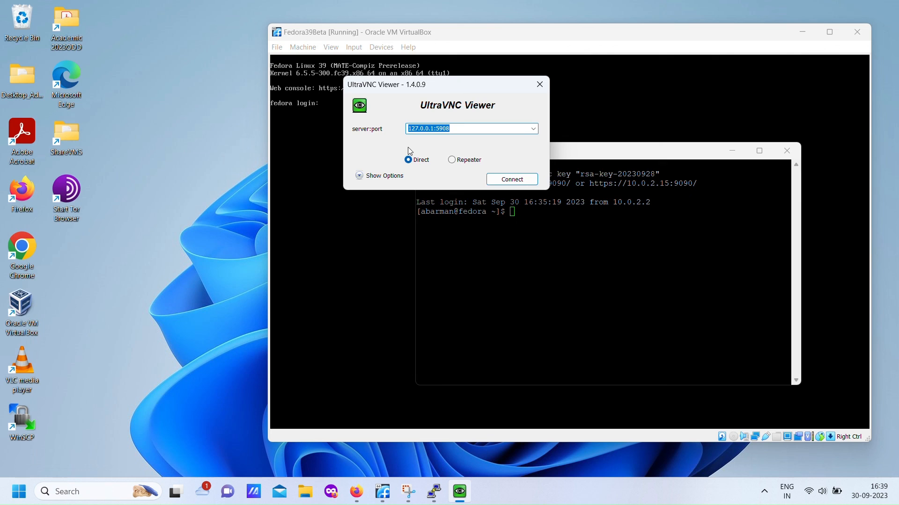
Step: Connect UltraVNC Viewer to 127.0.0.1:5908 and log on with the VNC password
left_click(360, 176)
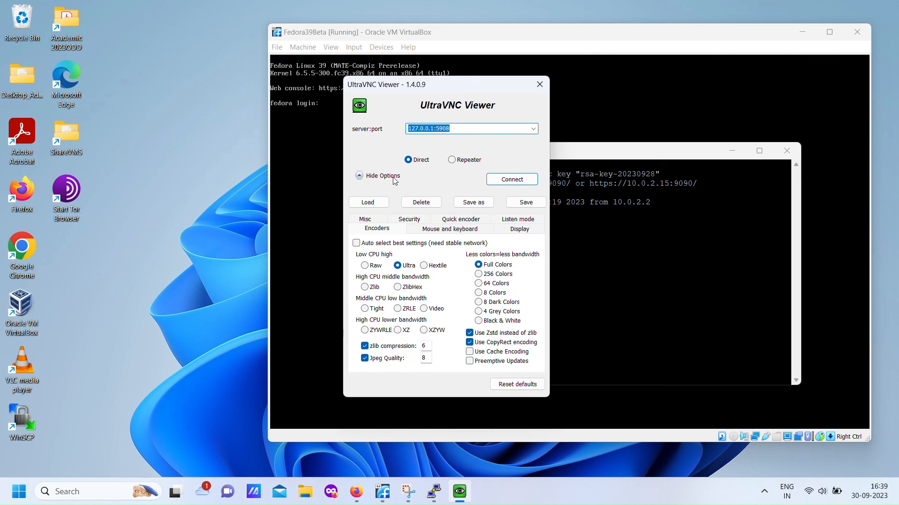
left_click(382, 175)
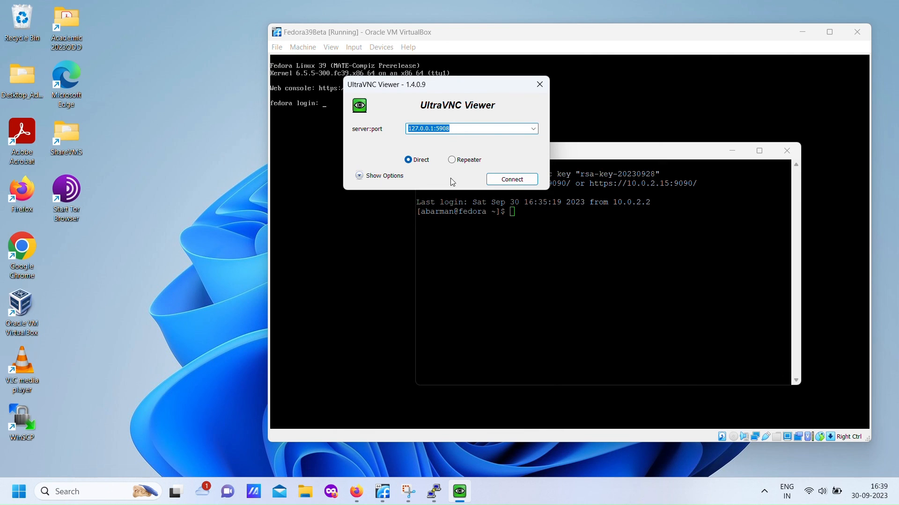
left_click(510, 179)
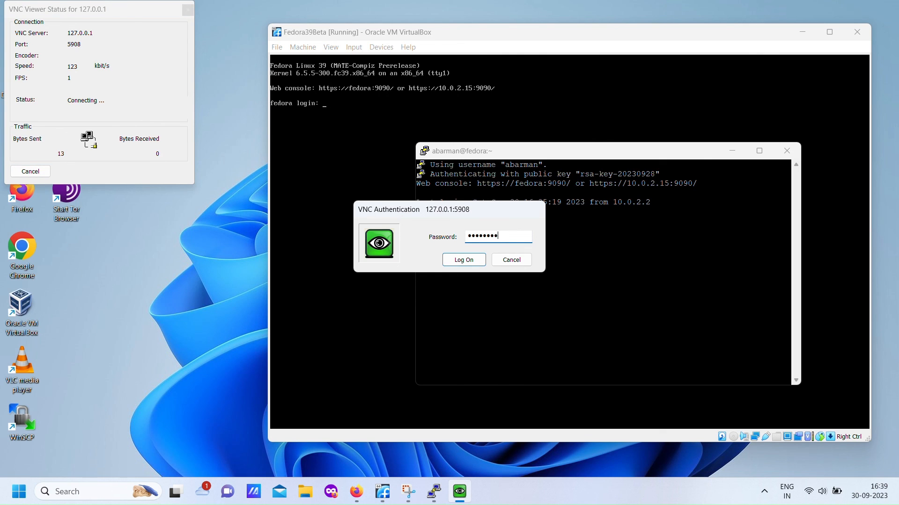
left_click(463, 259)
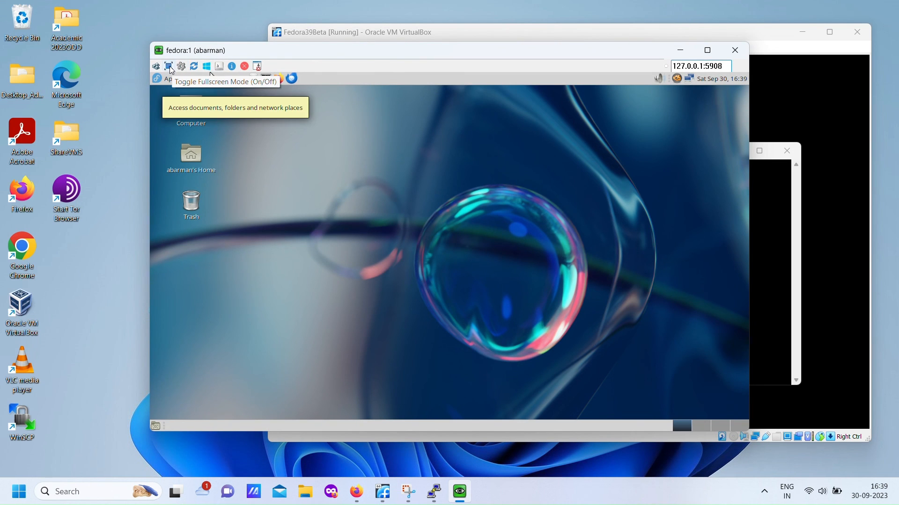
mouse_move(356, 91)
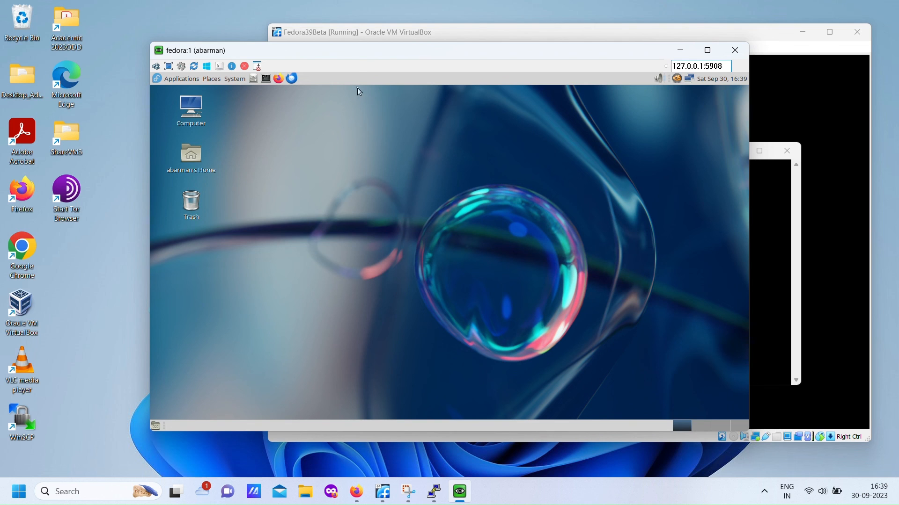